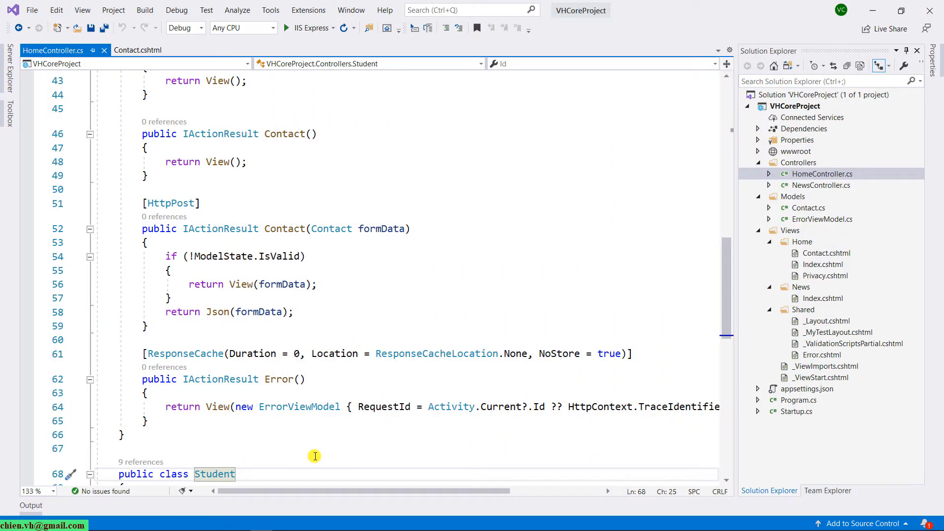
Review the Contact view and controller, then start the site without debugging.
left_click(138, 50)
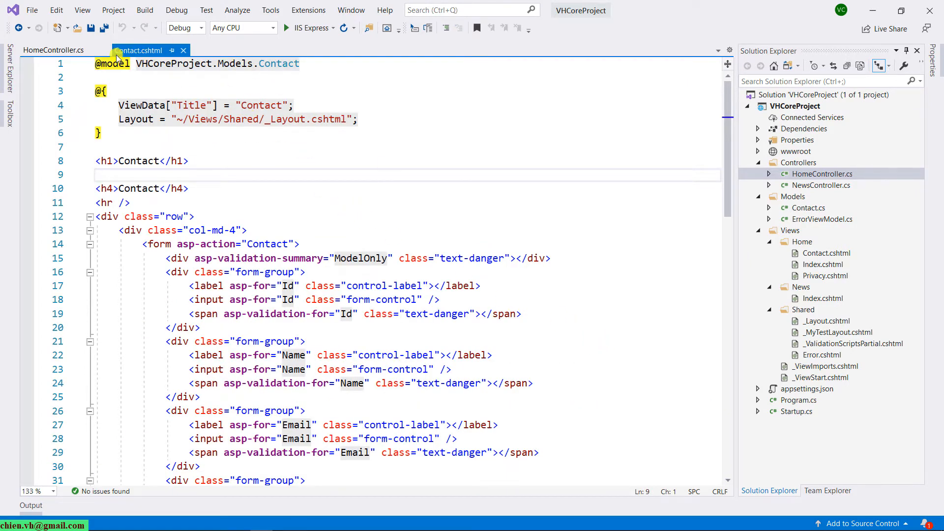
left_click(53, 50)
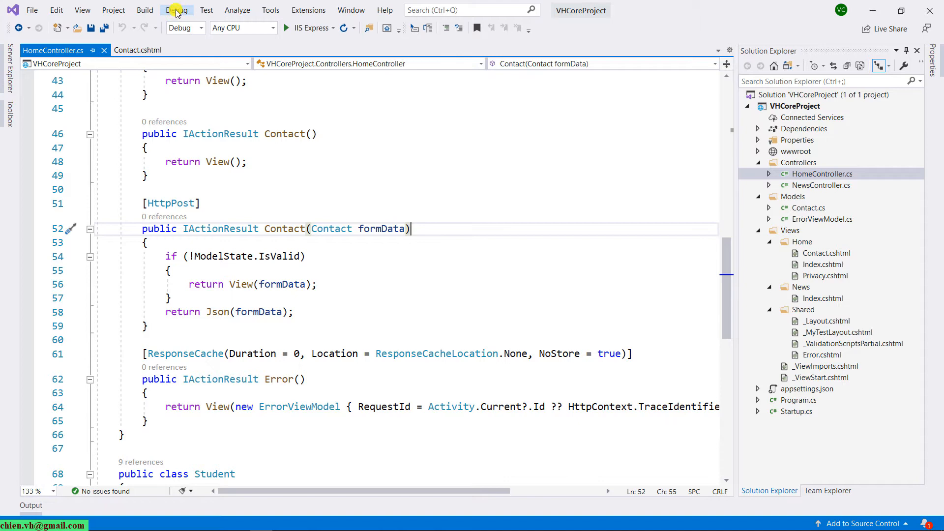
left_click(177, 10)
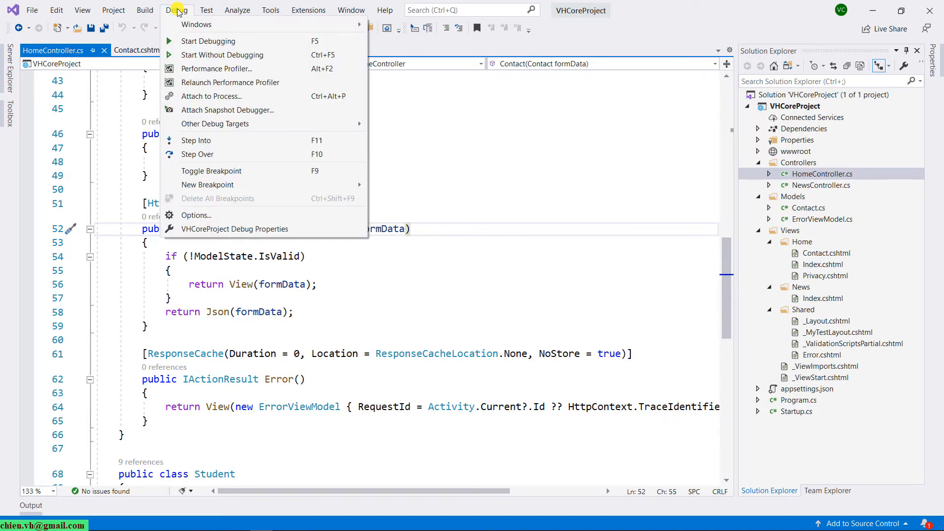
left_click(221, 55)
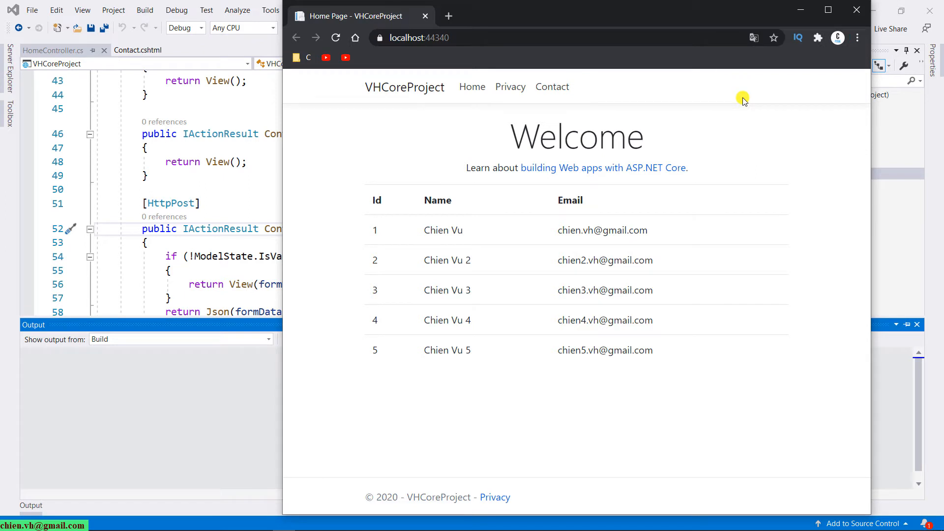
mouse_move(550, 86)
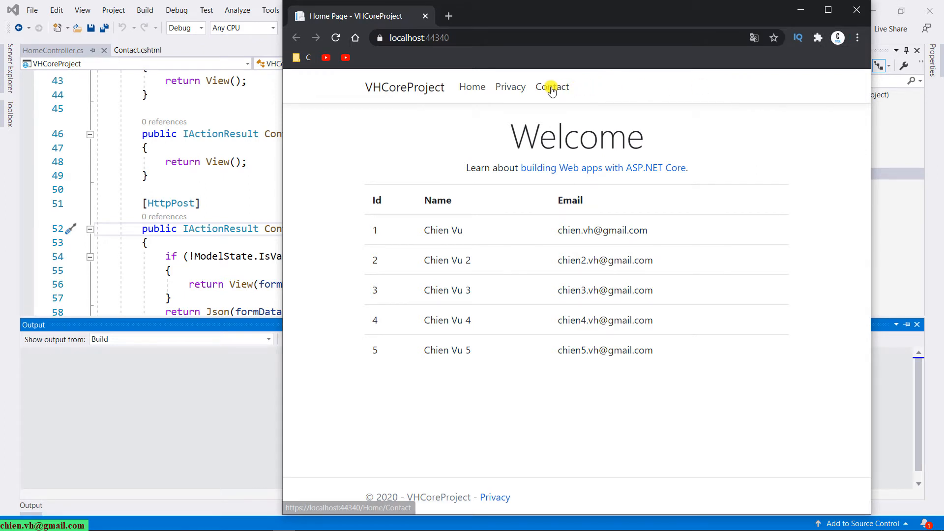
Go to the running site's Contact page and scroll down the empty form.
left_click(549, 87)
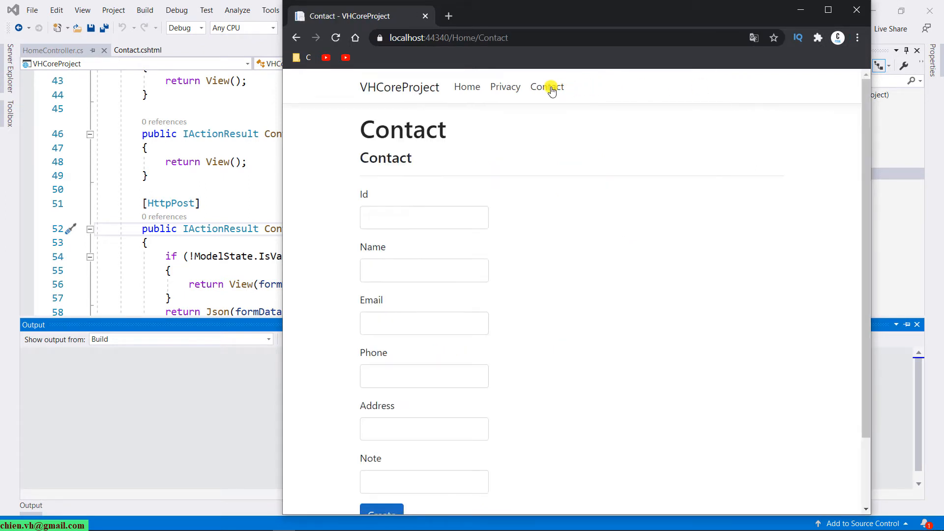
mouse_move(648, 160)
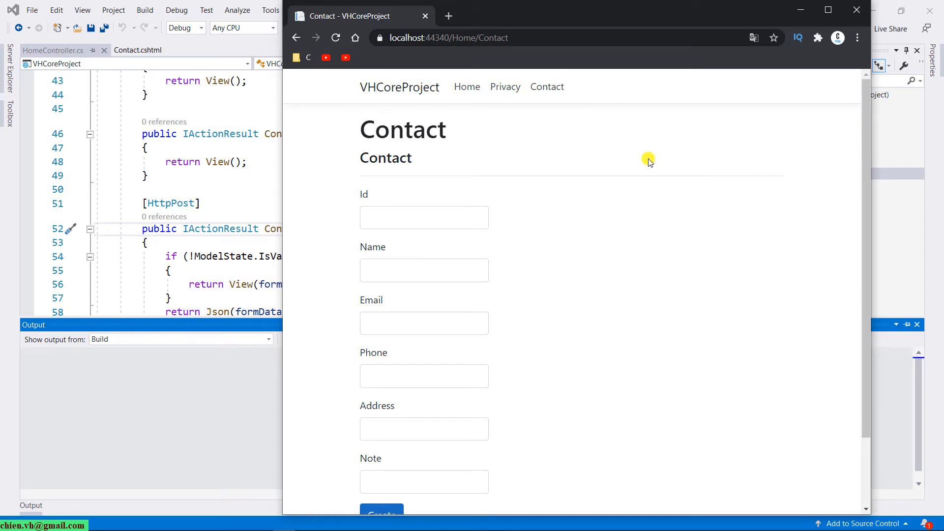
mouse_move(865, 116)
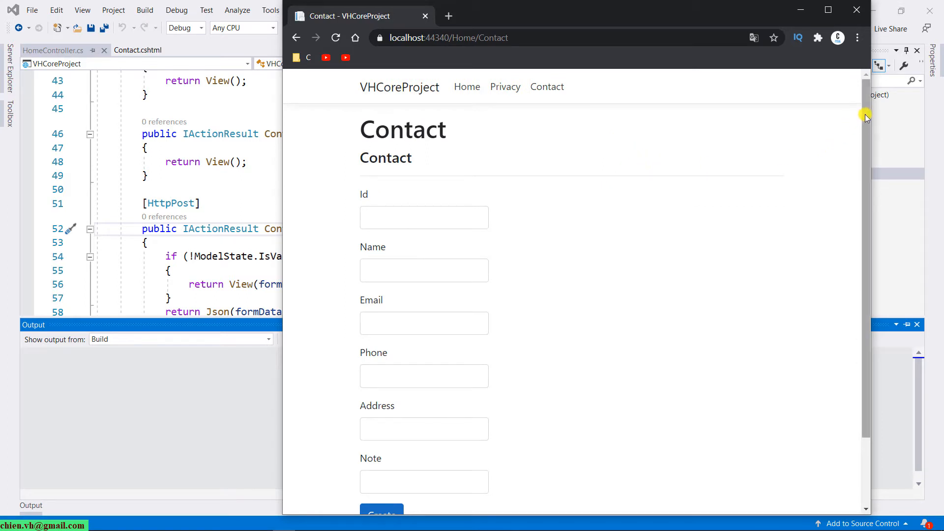
scroll("down", 3)
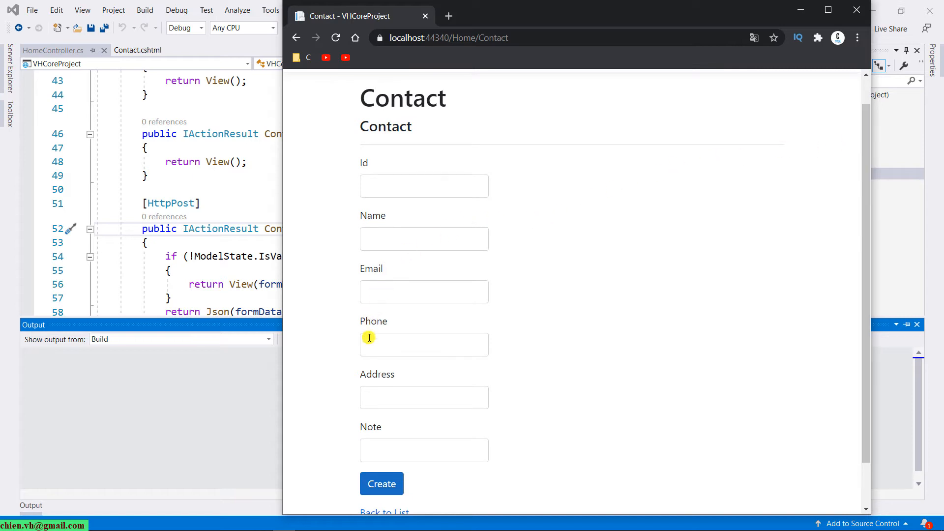
mouse_move(482, 369)
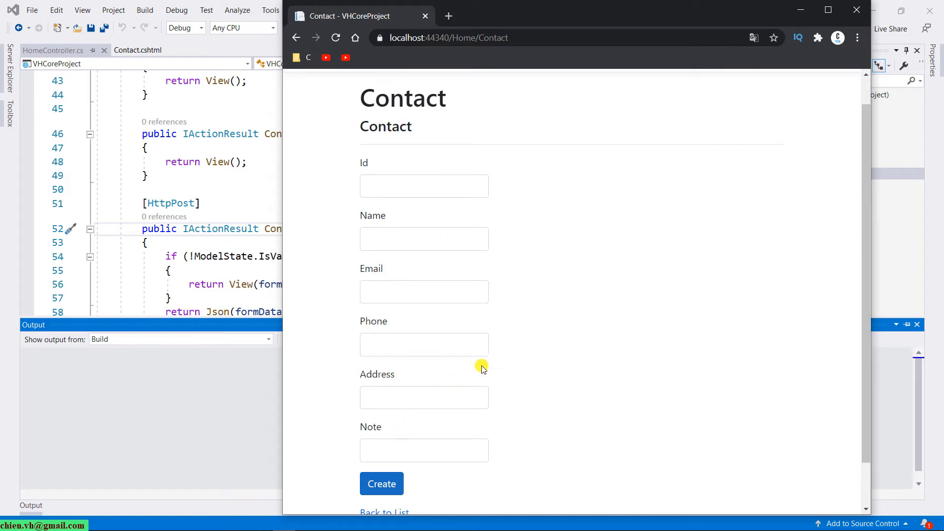
mouse_move(448, 266)
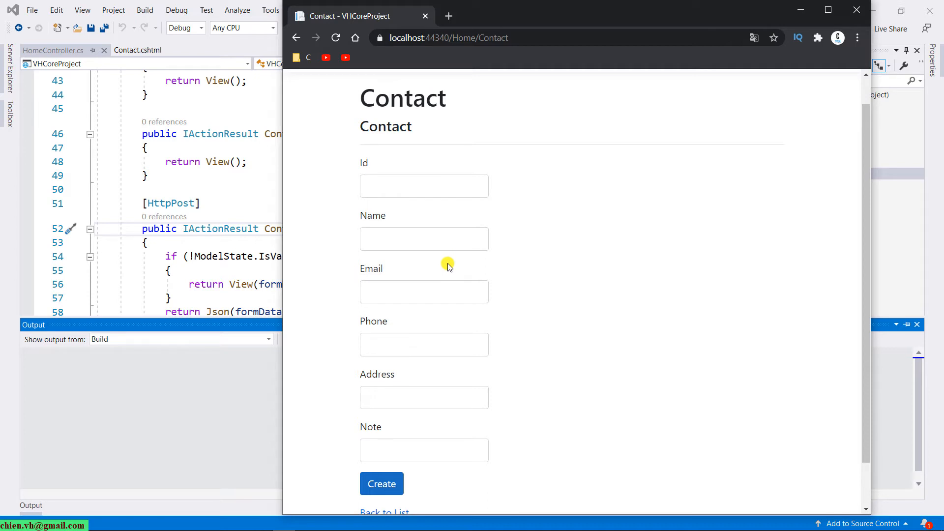
scroll("down", 3)
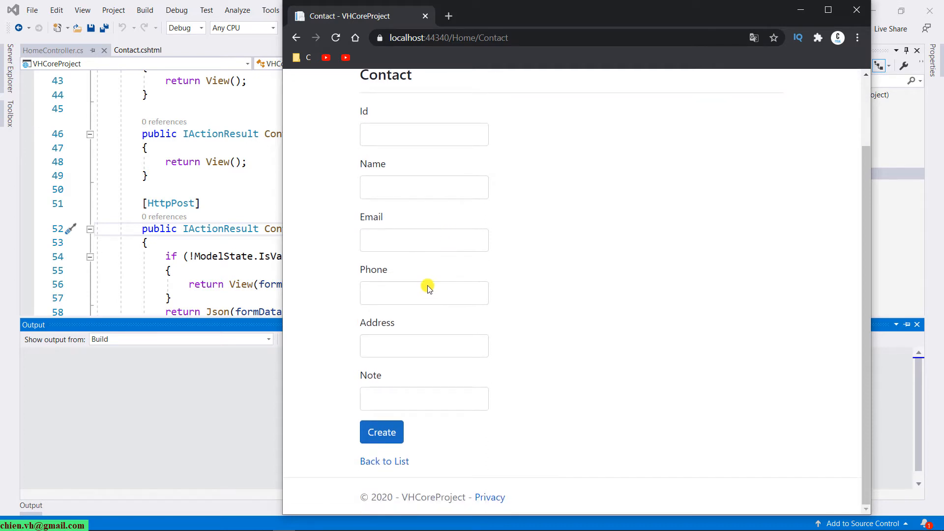
Submit the empty contact form to bring up red validation errors under each field.
left_click(381, 432)
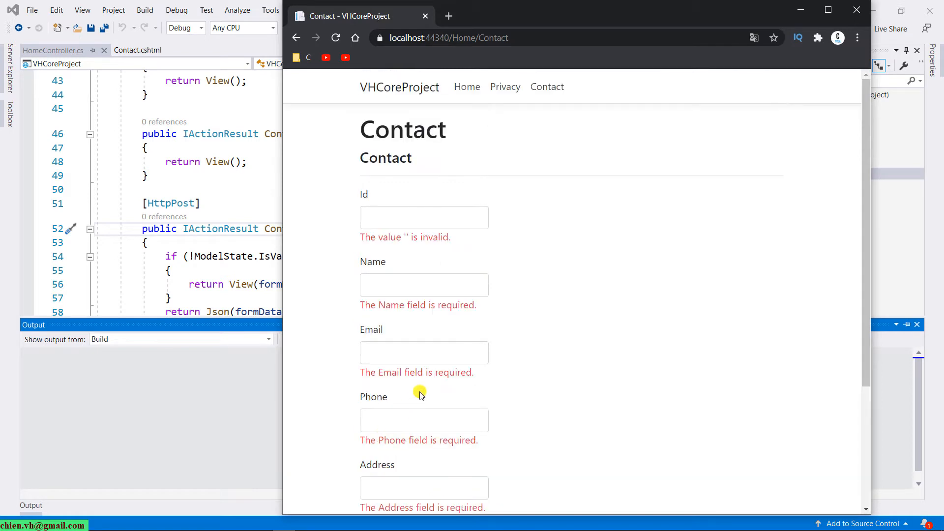
mouse_move(524, 325)
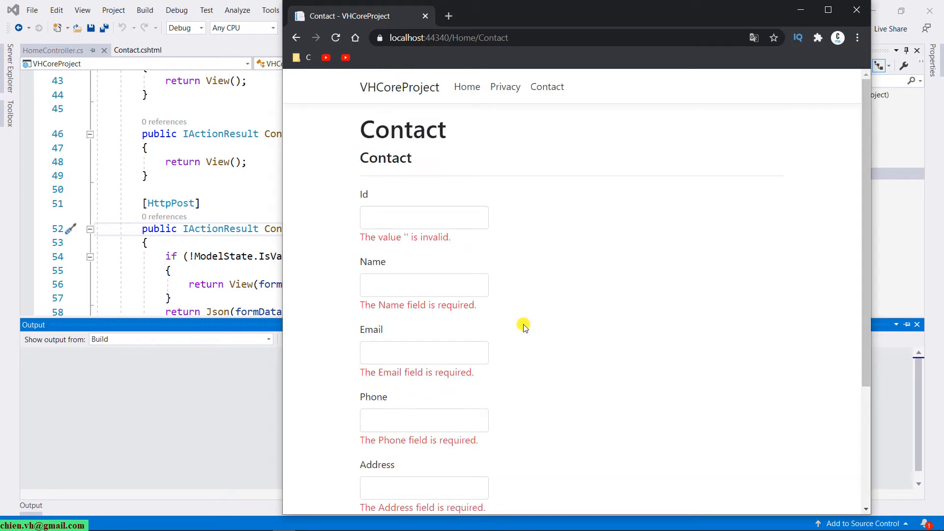
mouse_move(374, 241)
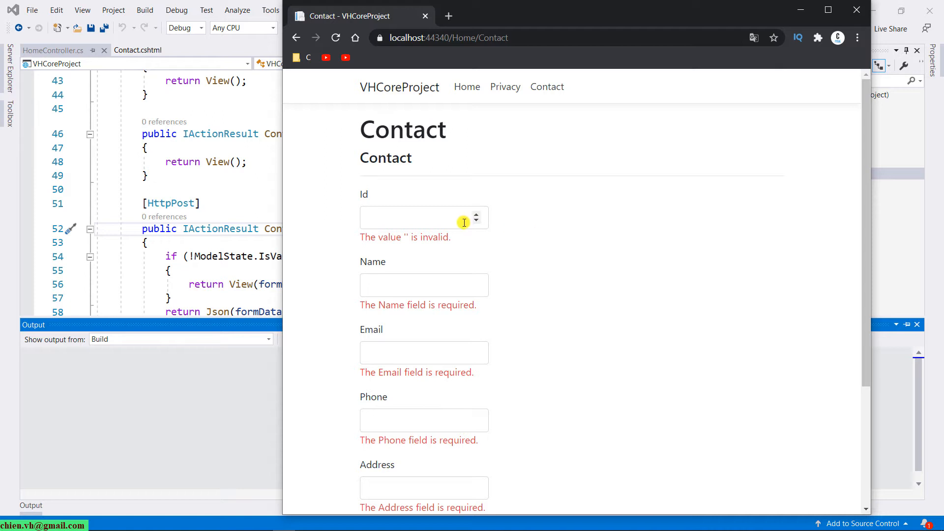
mouse_move(527, 265)
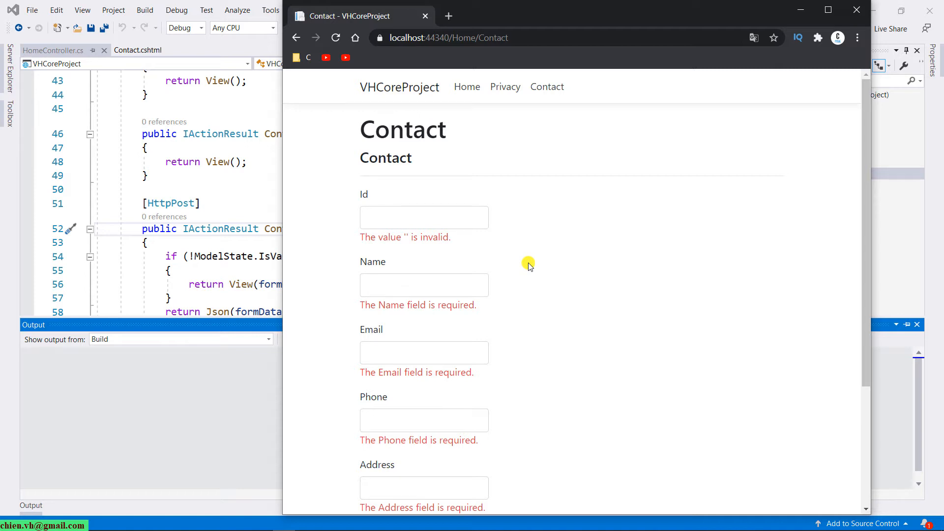
Fill the note with 'Testing' and submit the valid form to get the data back as JSON.
type("Testing")
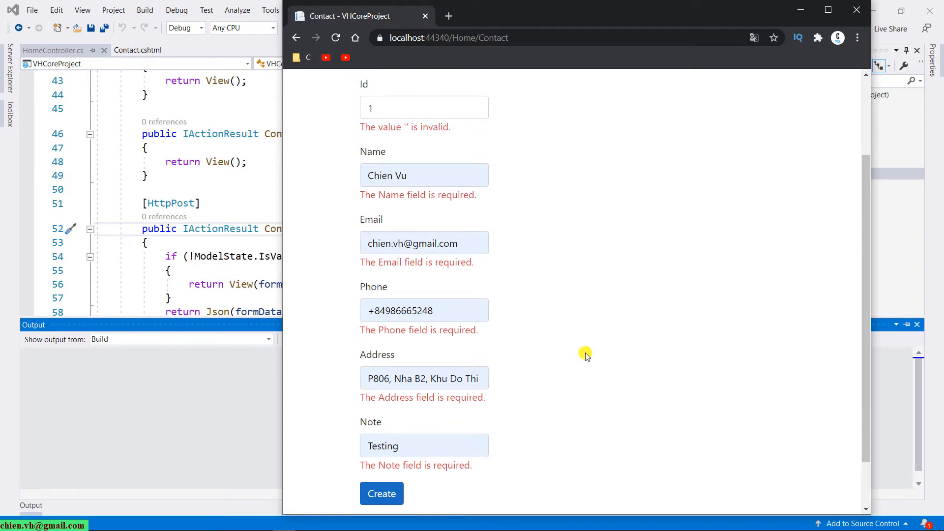
scroll("down", 3)
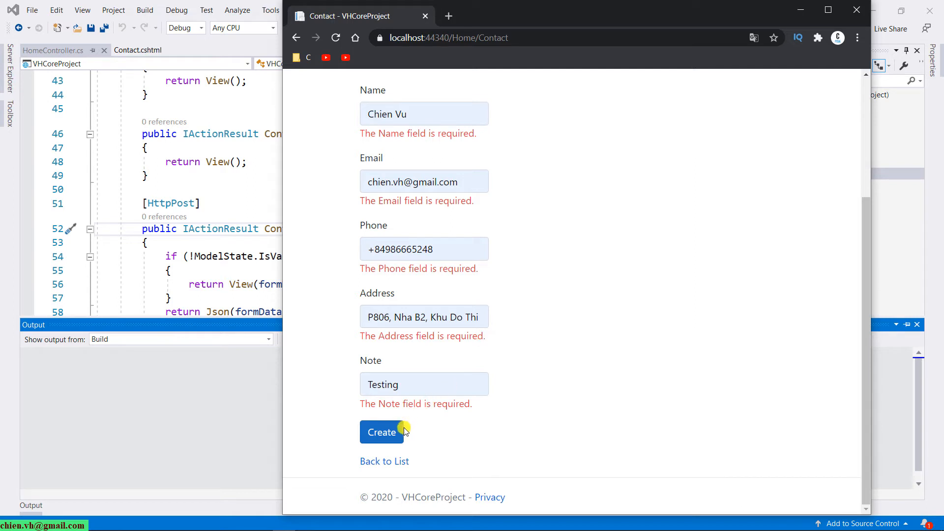
left_click(381, 432)
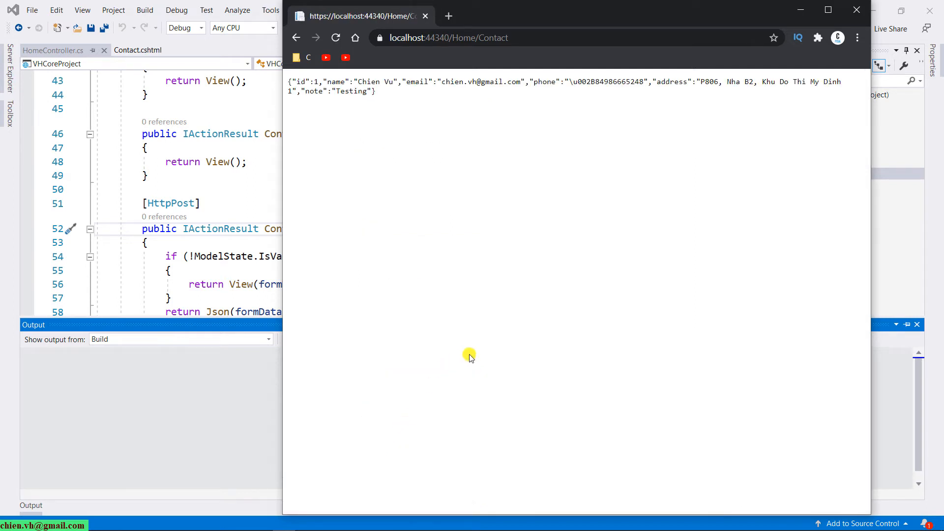
mouse_move(501, 335)
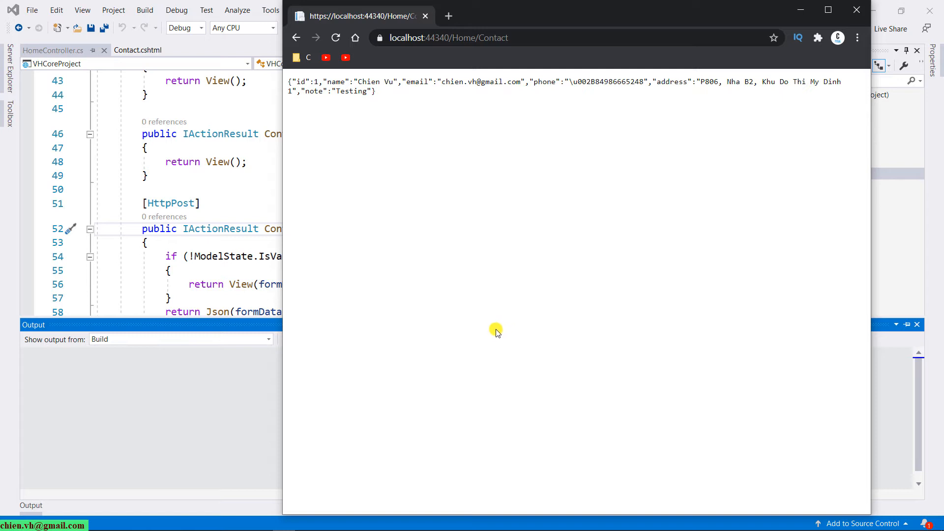
mouse_move(494, 330)
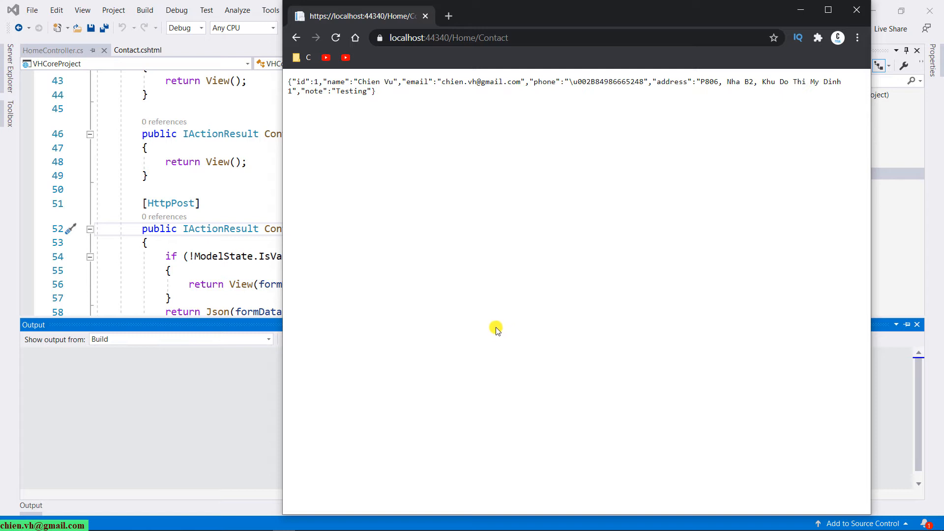
mouse_move(414, 216)
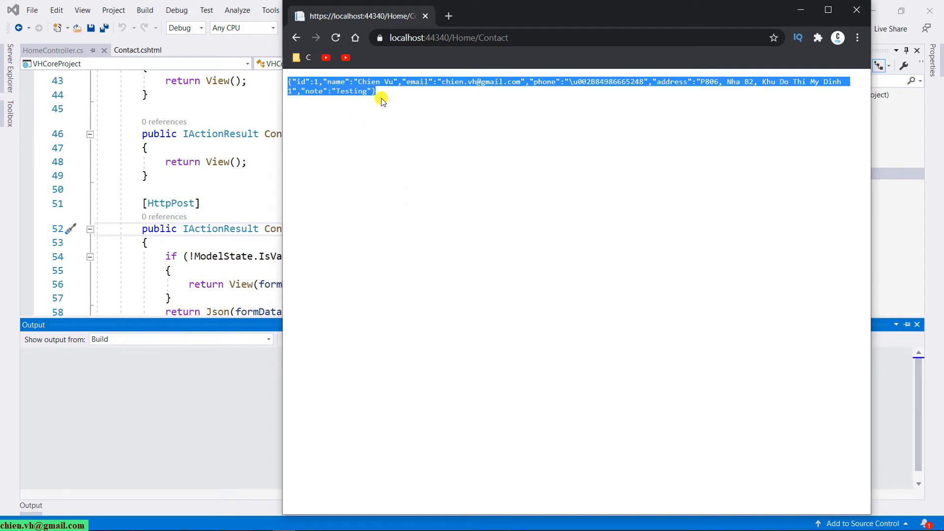
mouse_move(436, 134)
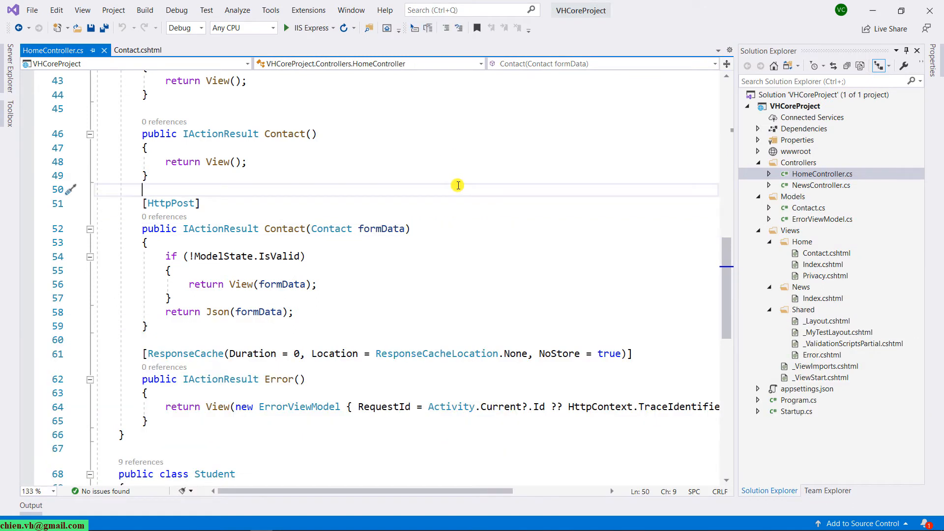
mouse_move(292, 228)
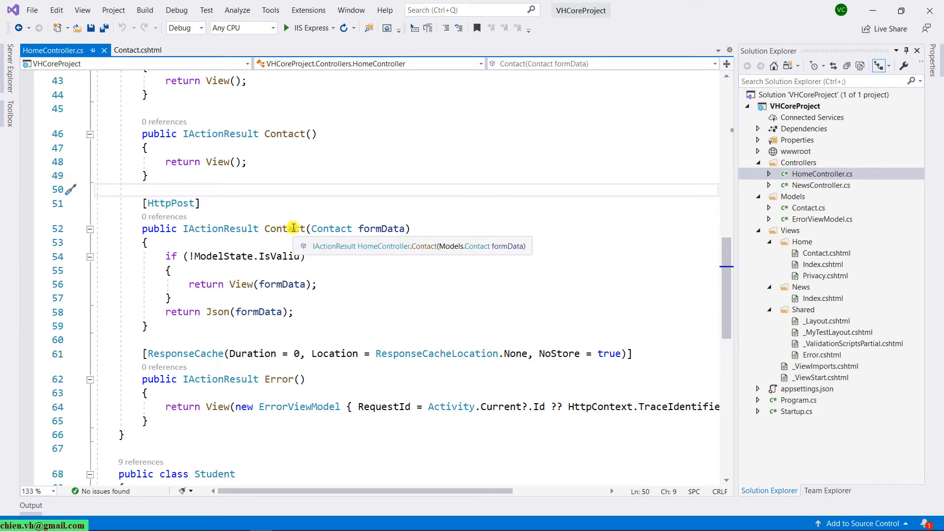
mouse_move(396, 207)
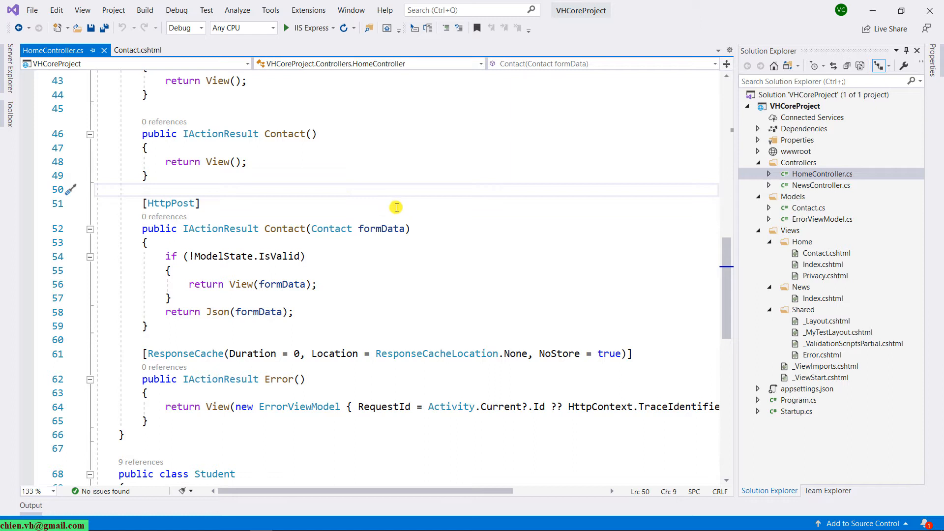
double_click(171, 202)
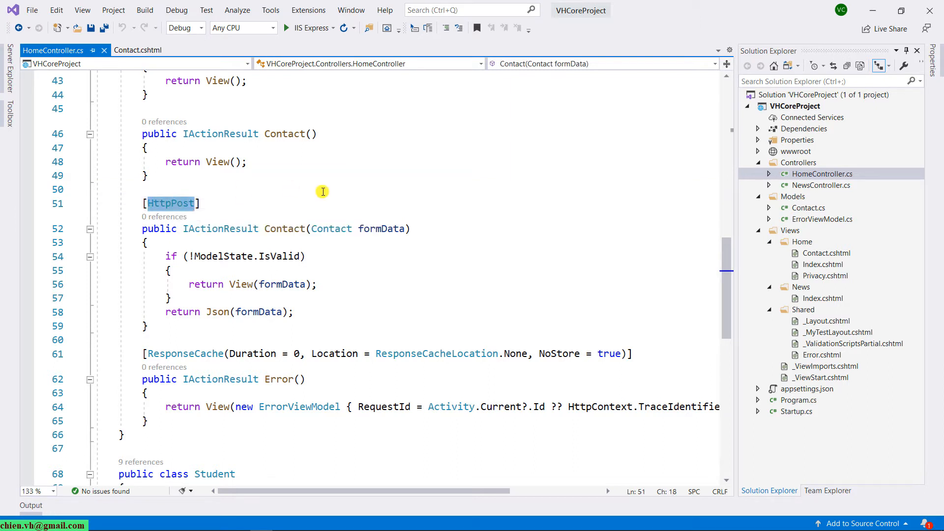
left_click(324, 189)
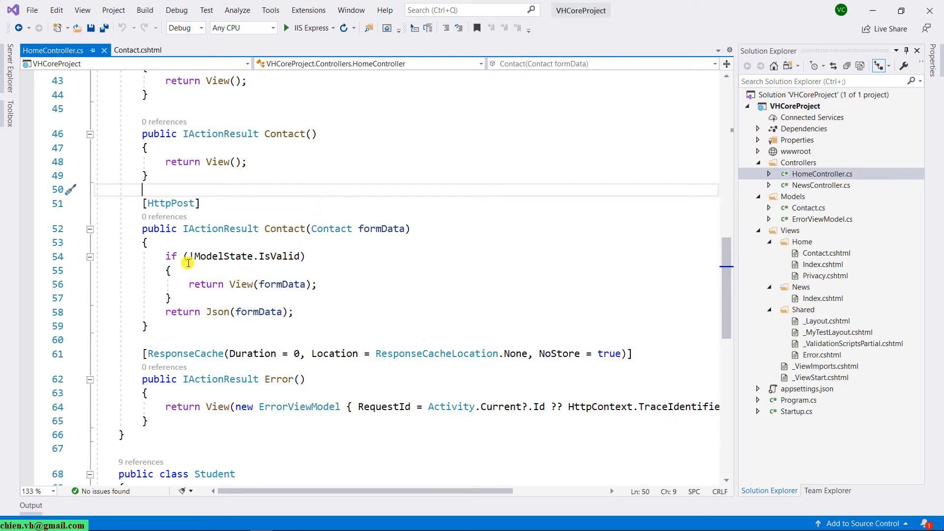
mouse_move(157, 250)
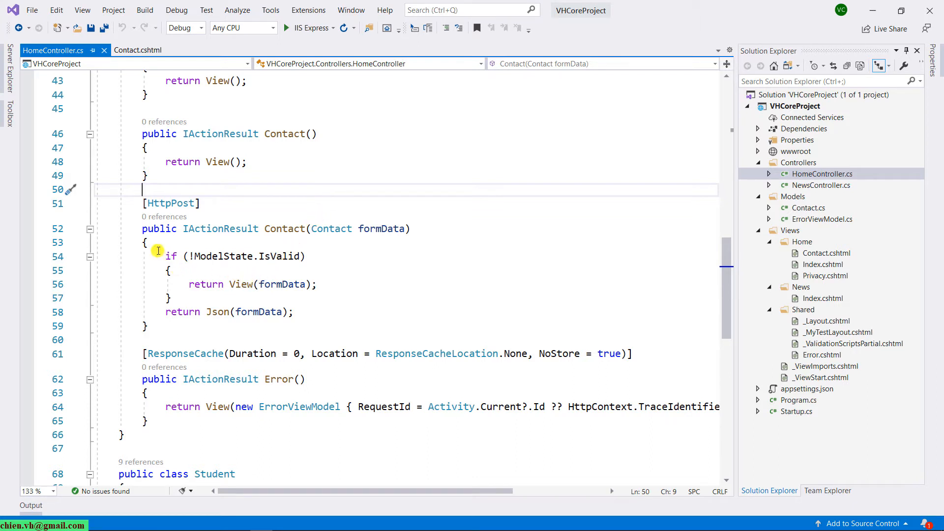
left_click_drag(165, 256, 171, 299)
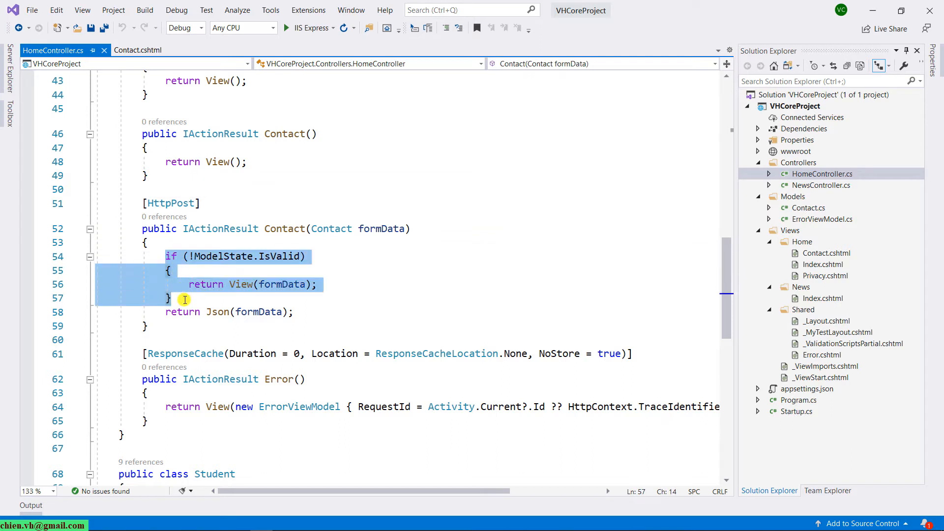
left_click(380, 229)
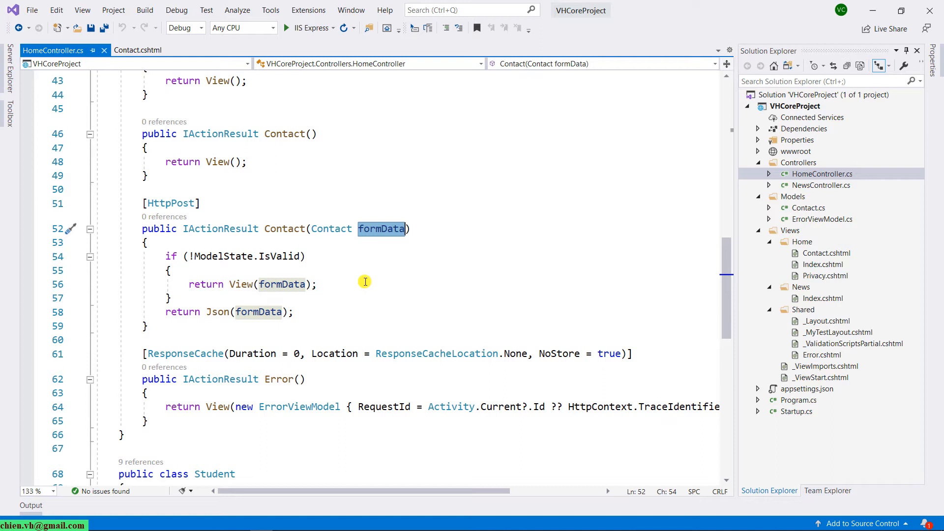
mouse_move(165, 256)
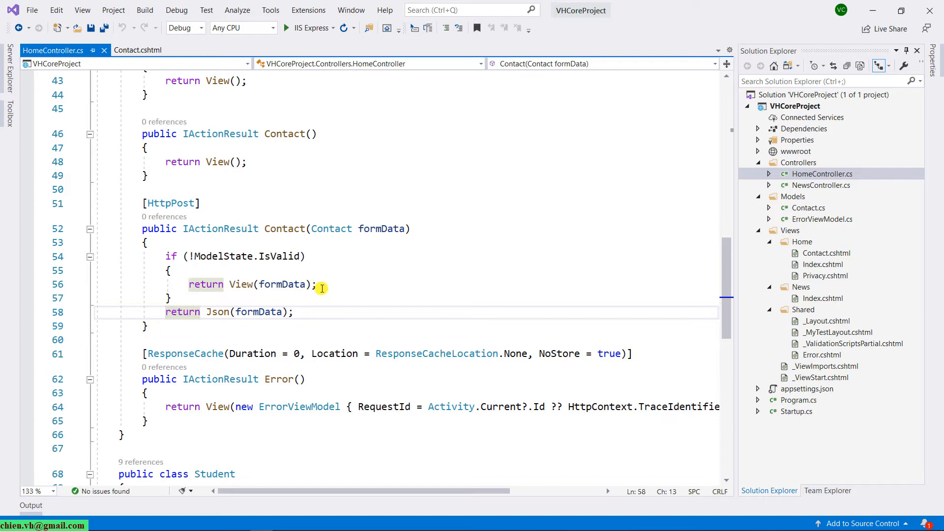
Comment out return Json(formData); and add return RedirectToAction("Contact"); in the POST action.
type("//")
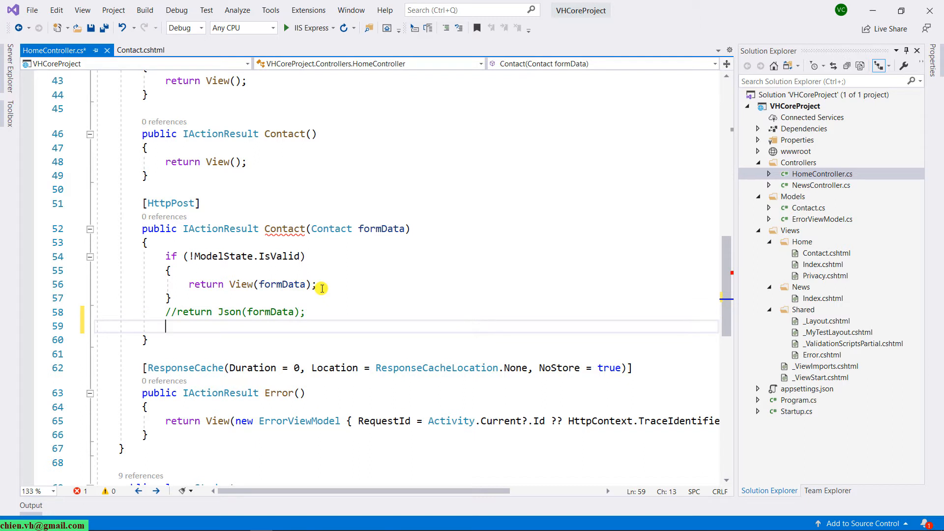
type("return R")
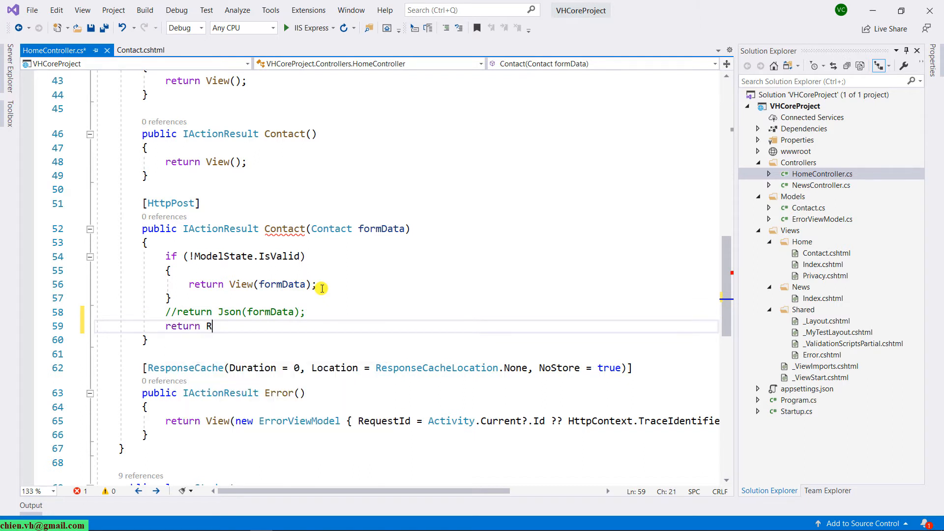
type("edirectToac")
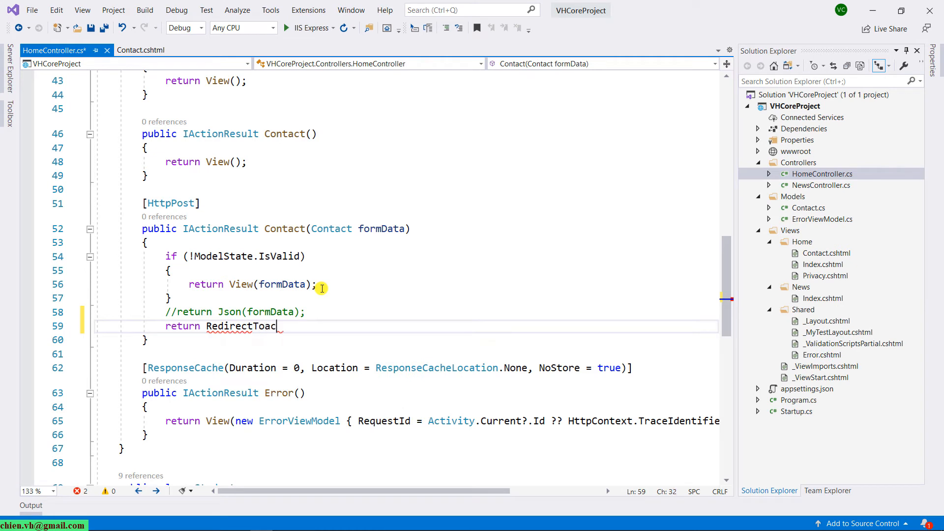
type("Action()")
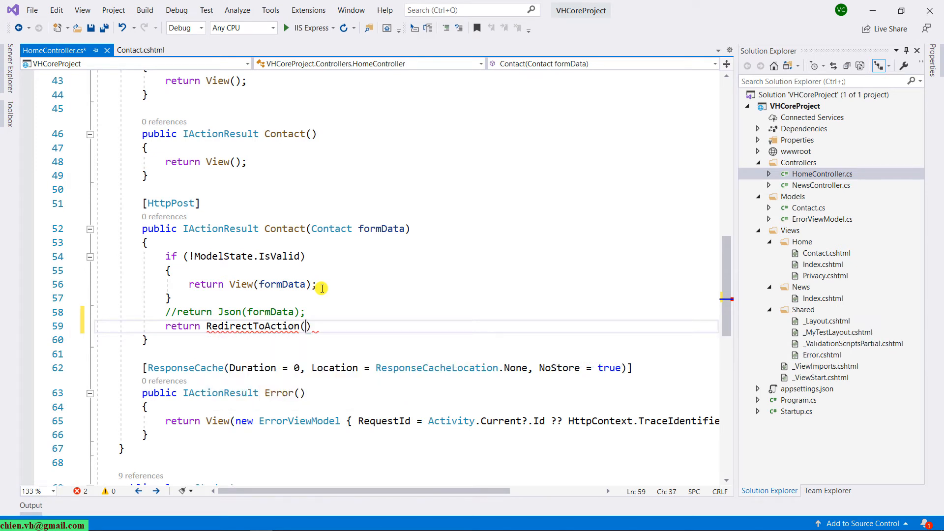
type("\"")
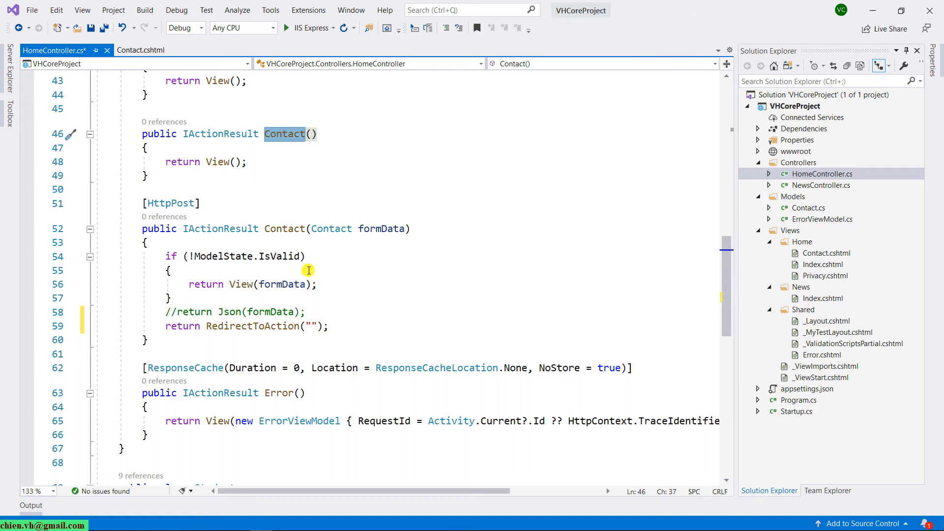
type("Contact")
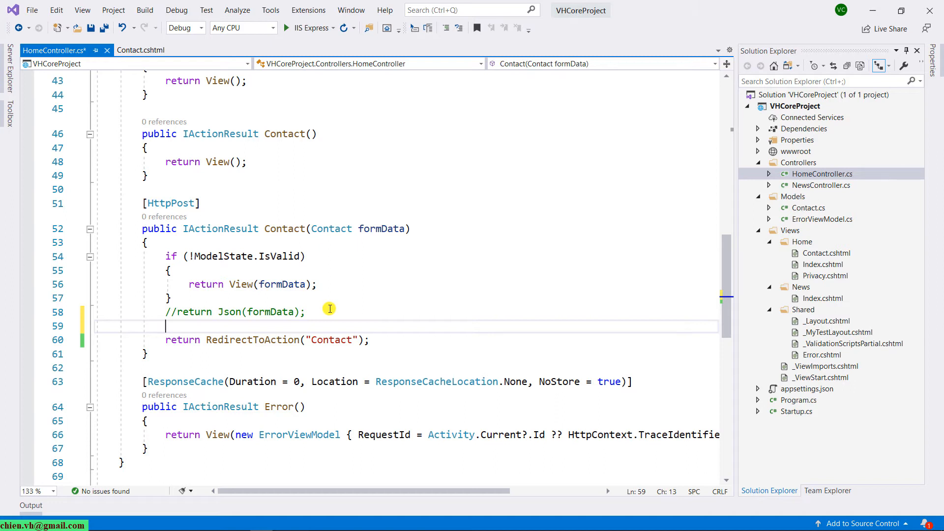
Add a TempData["Message"] = ""; assignment above the redirect.
type("TempData[\"\"")
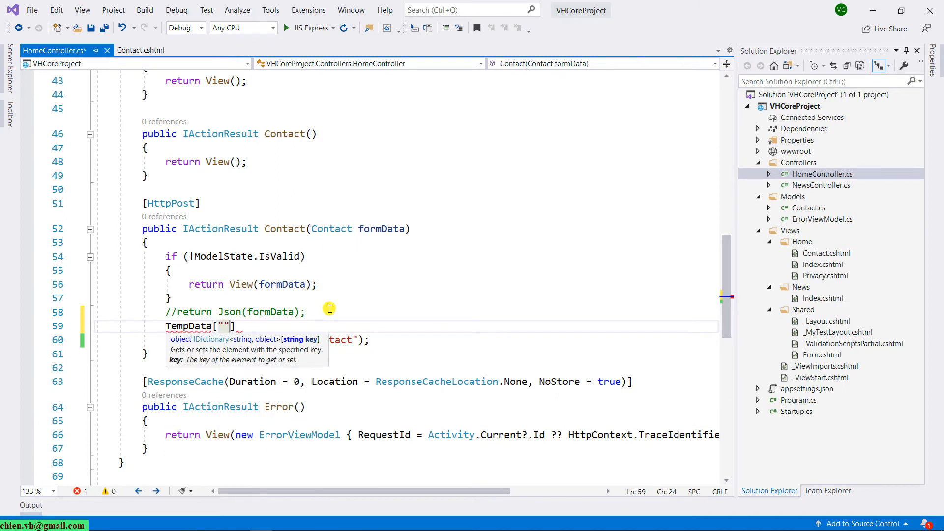
type("M")
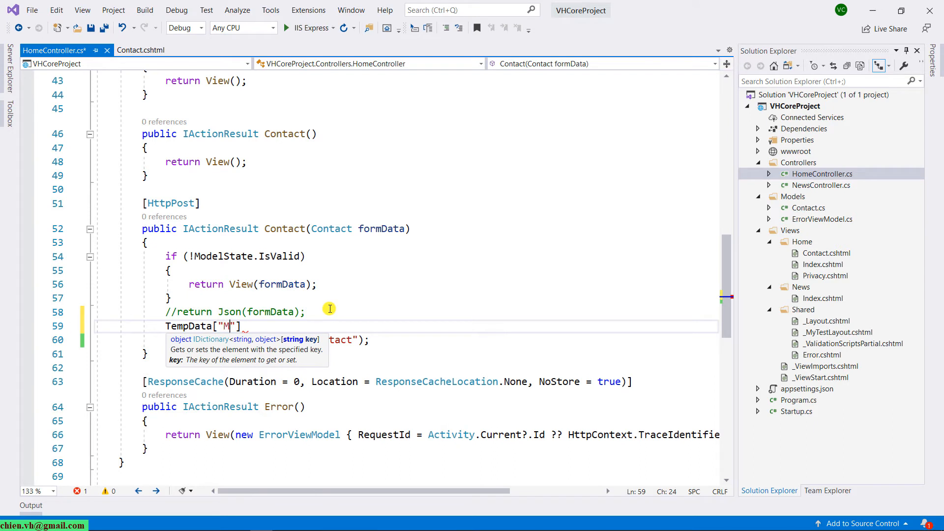
type("essa")
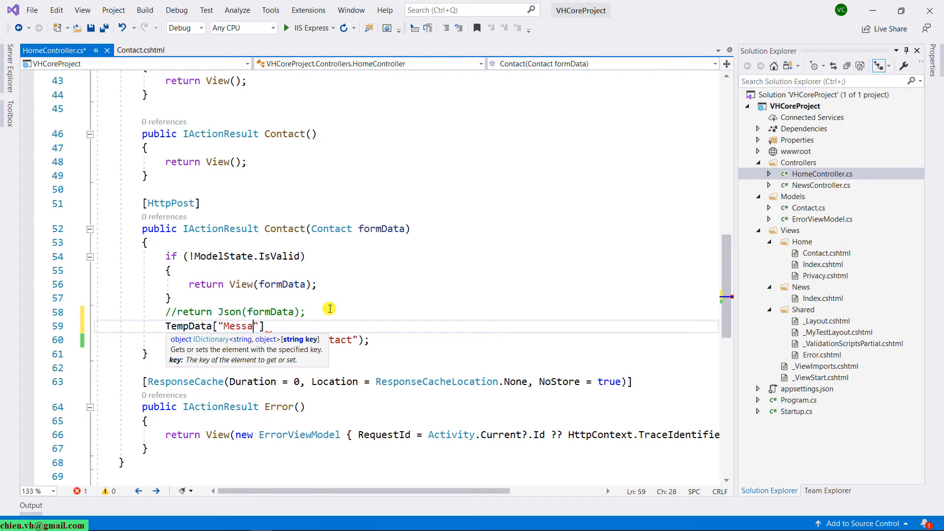
type("ge\"] =")
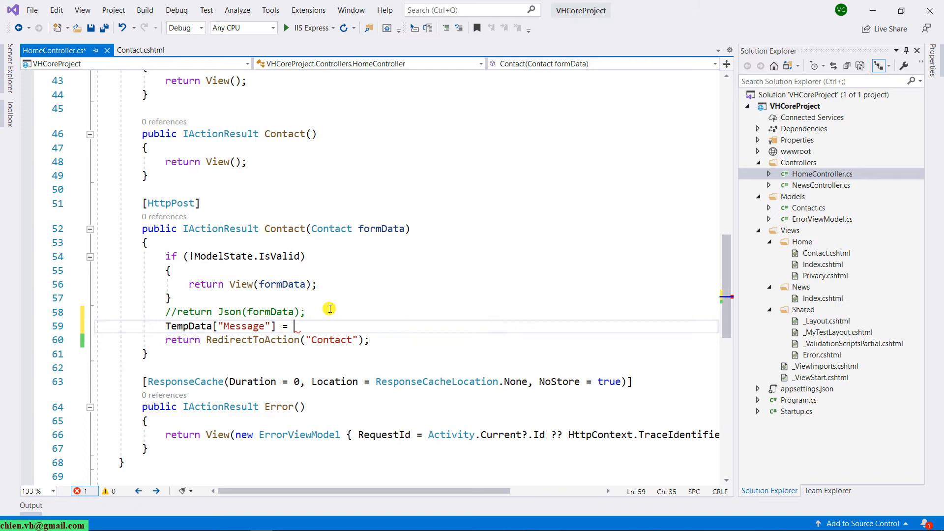
type("\"\";")
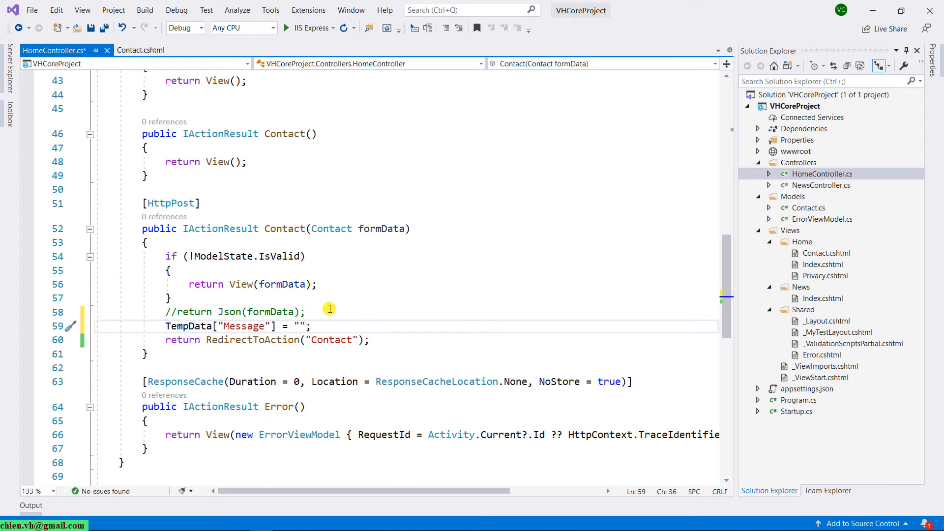
Set the message to 'Thank you for your query. We will contact you shortly!' and switch to Contact.cshtml.
type("Thank")
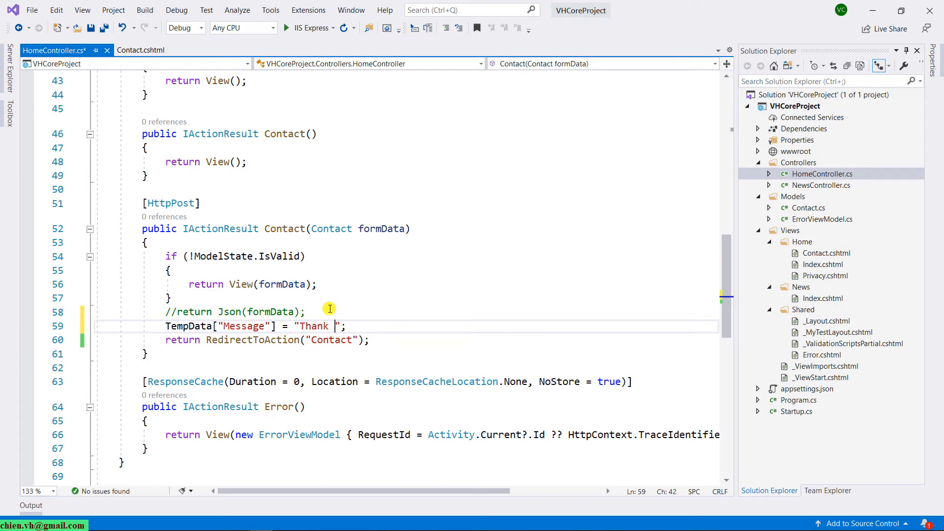
type("you for your")
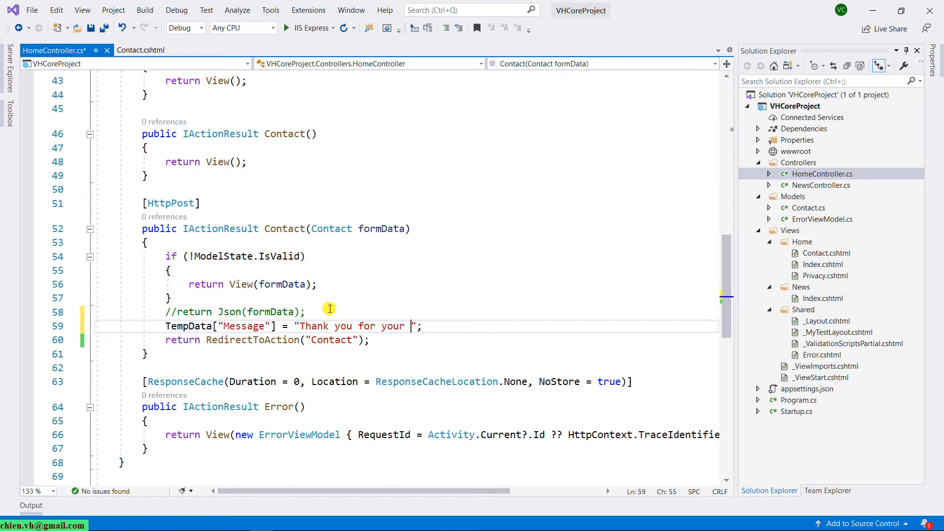
type("query. We")
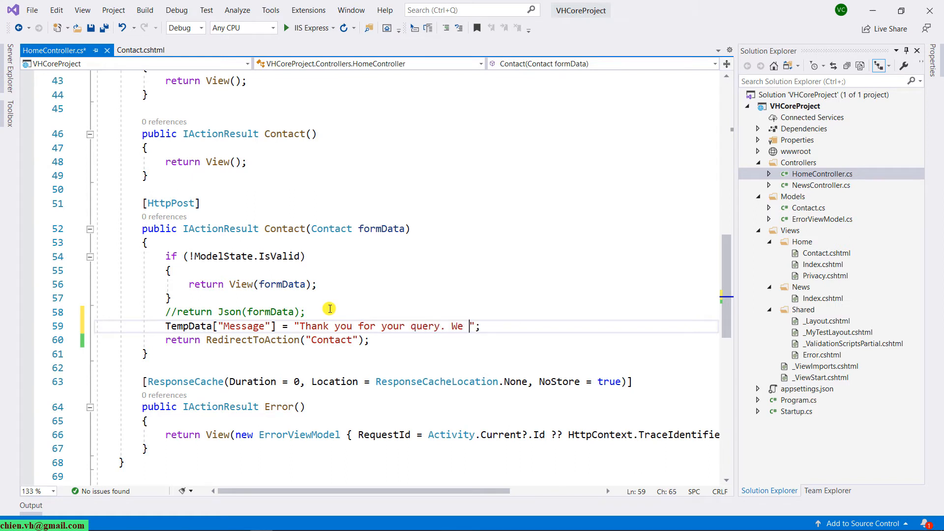
type("will contact you")
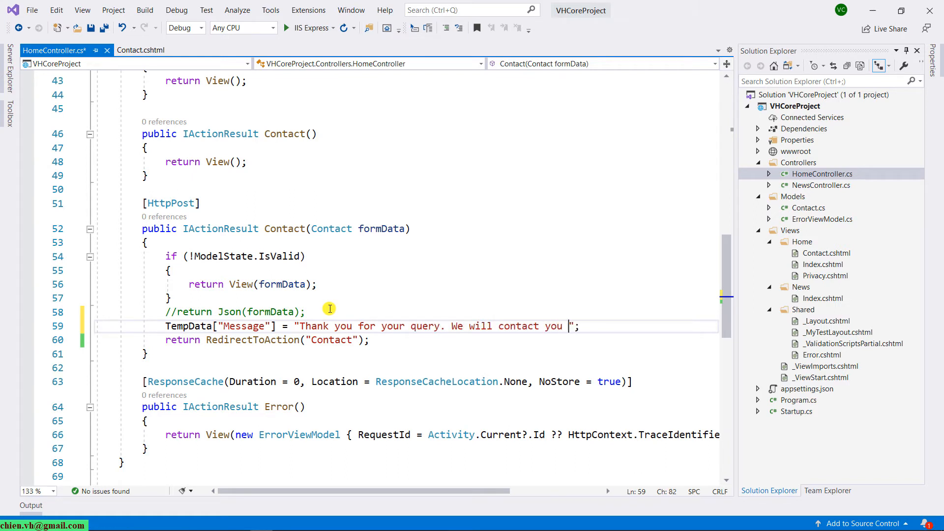
type("shortly!")
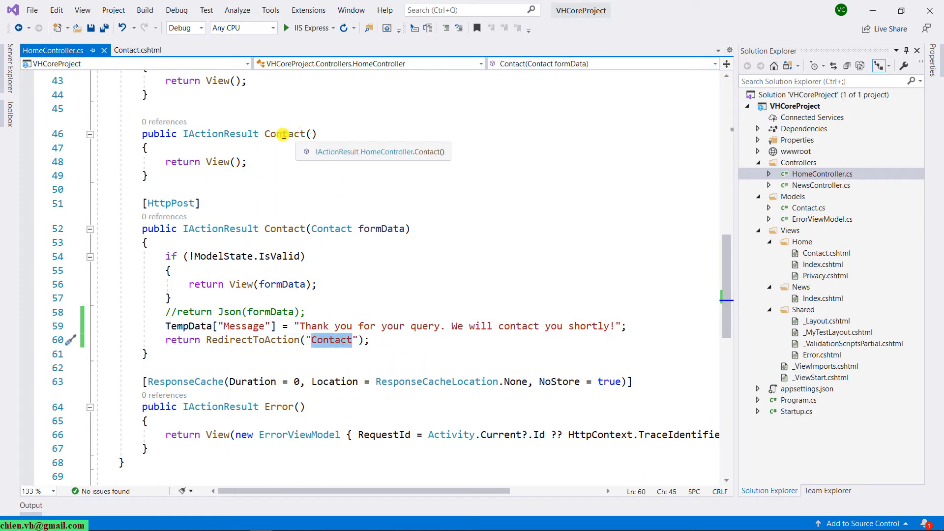
mouse_move(288, 130)
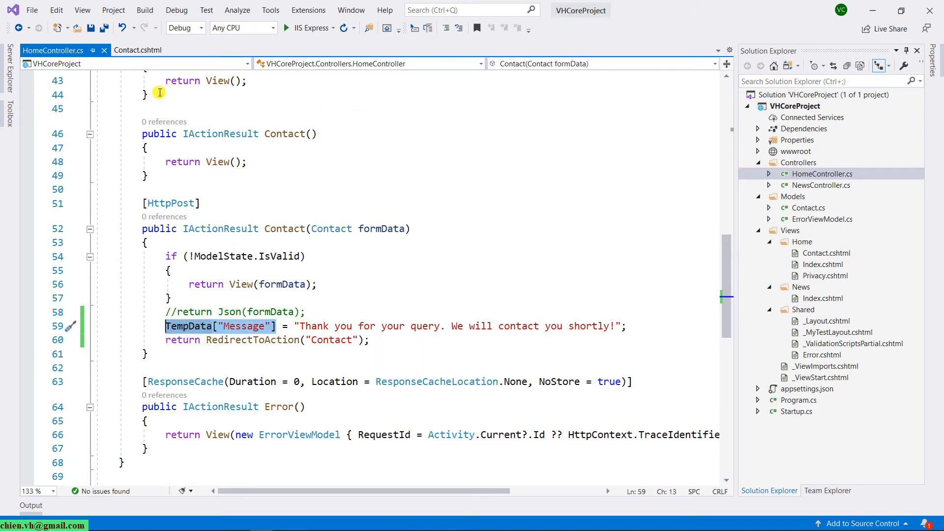
left_click(138, 50)
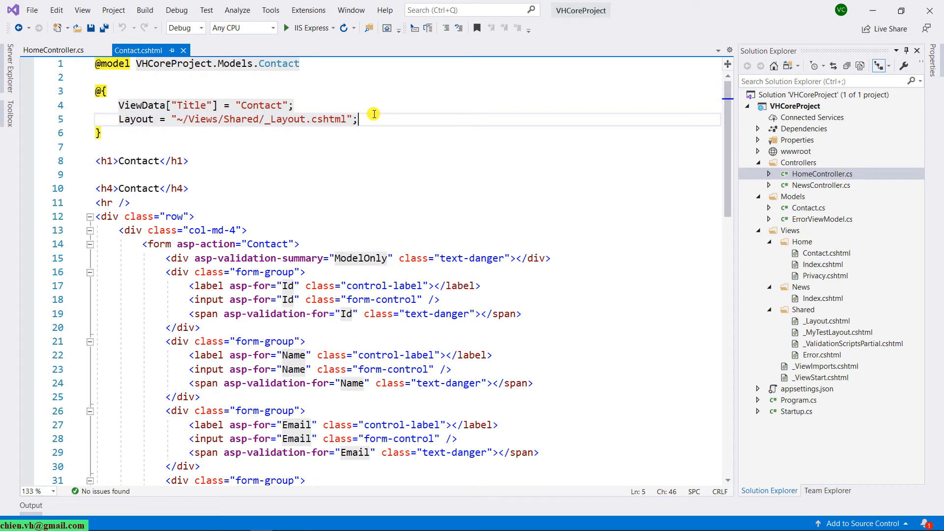
Add var msg = TempData["Message"] as string; in the view's @{ } block.
type("V")
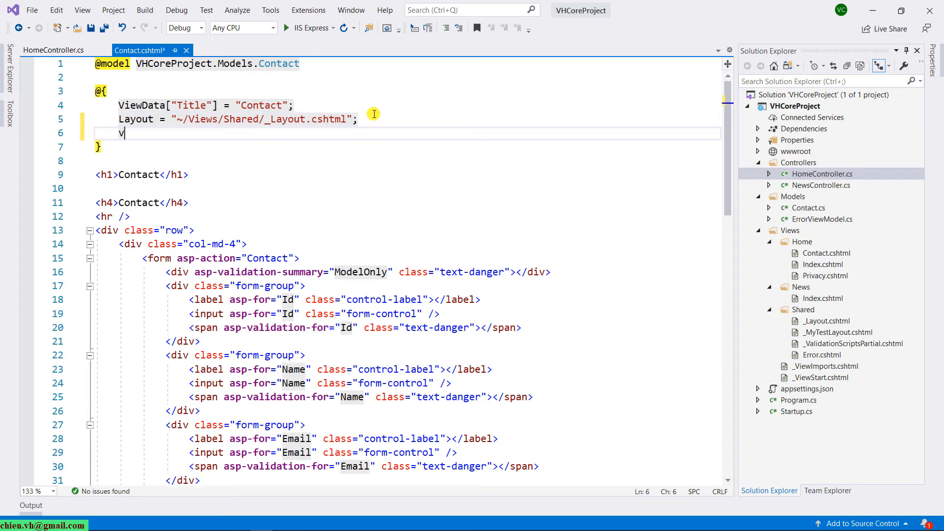
type("ar m")
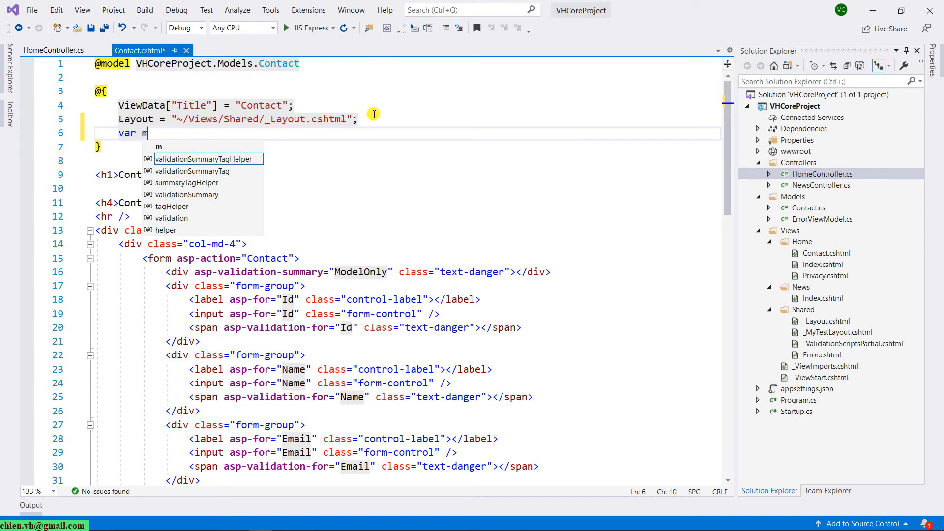
type("sg")
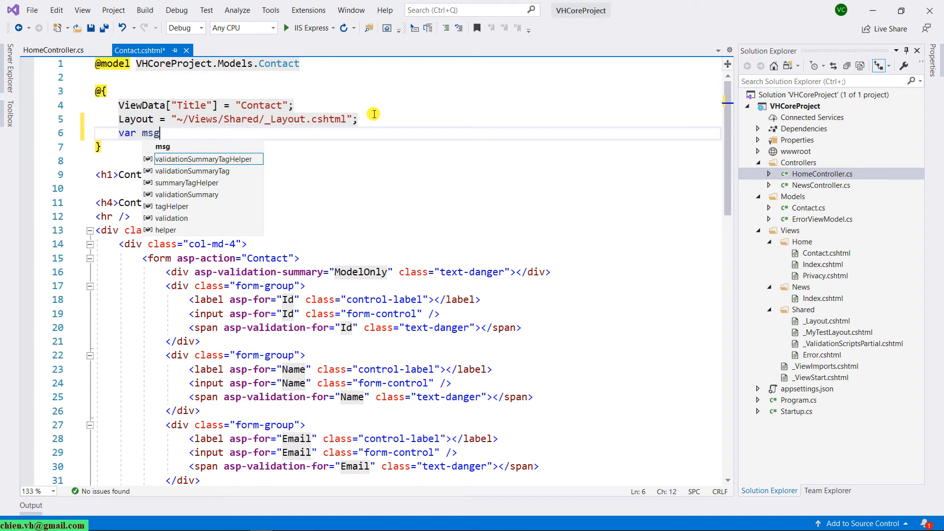
type("= TempData[\"Message\"]")
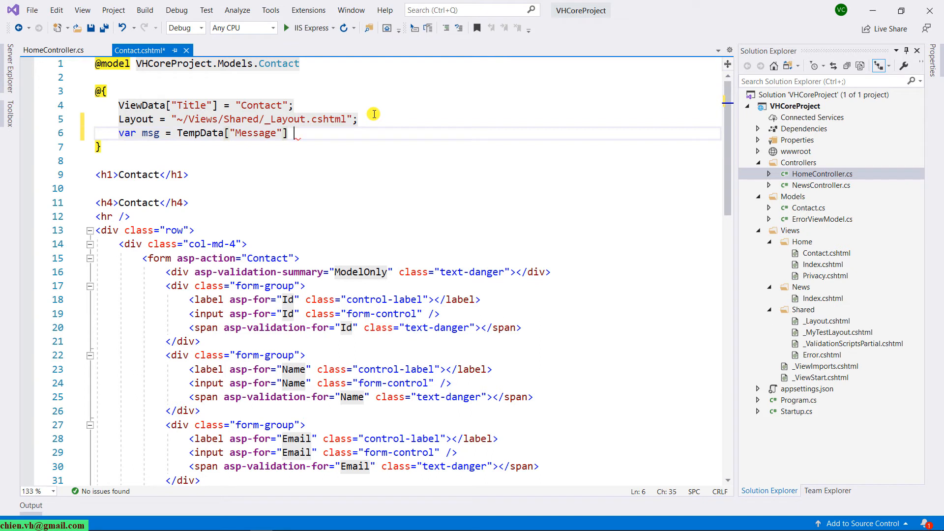
type(";")
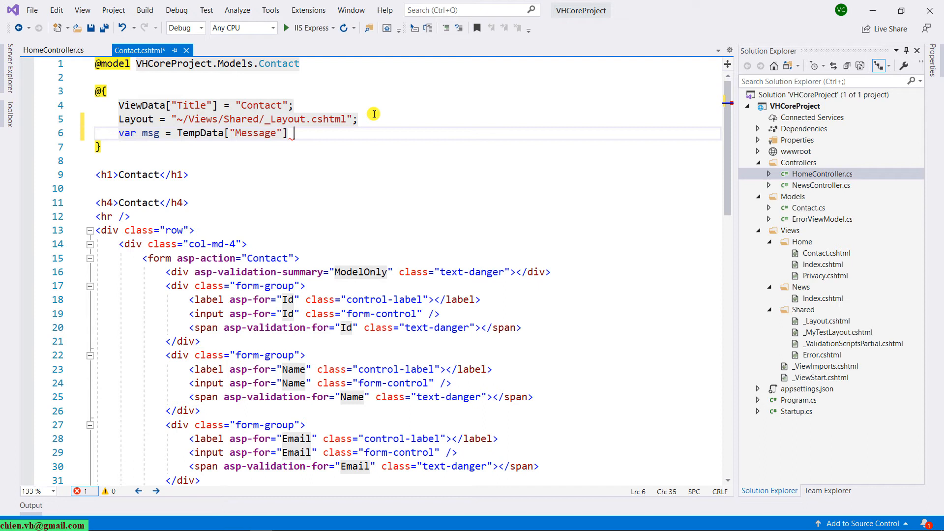
type("as string;")
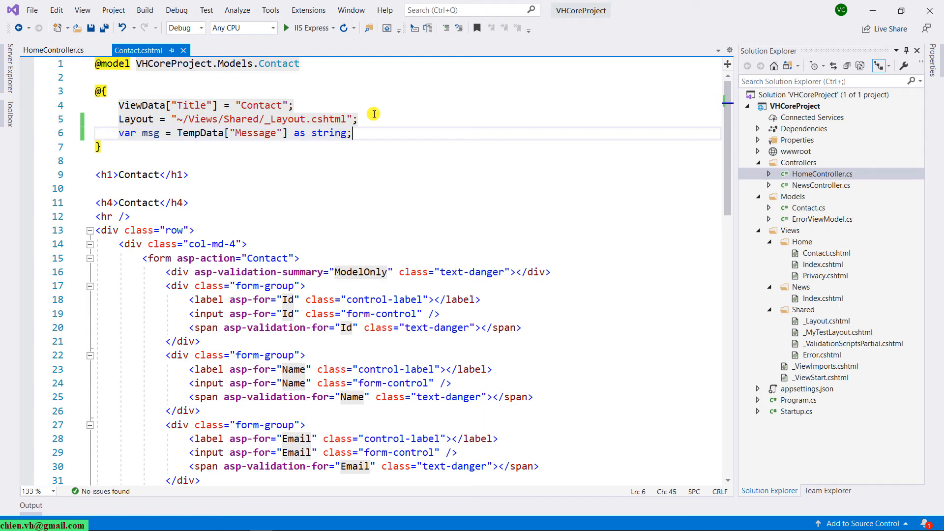
mouse_move(124, 203)
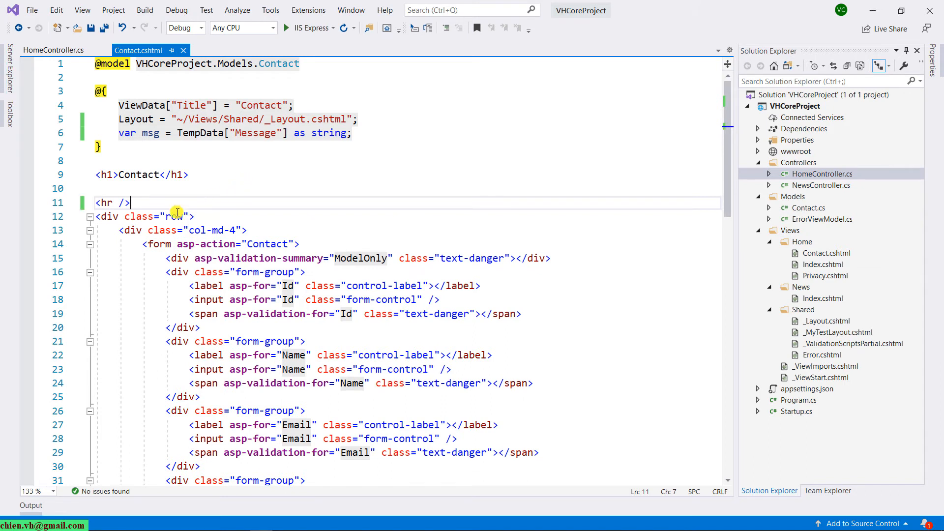
mouse_move(203, 202)
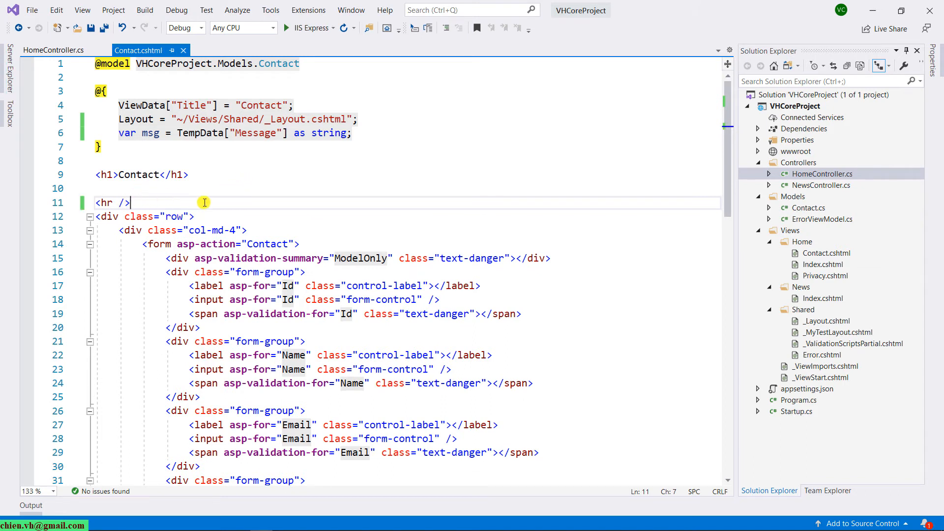
mouse_move(152, 264)
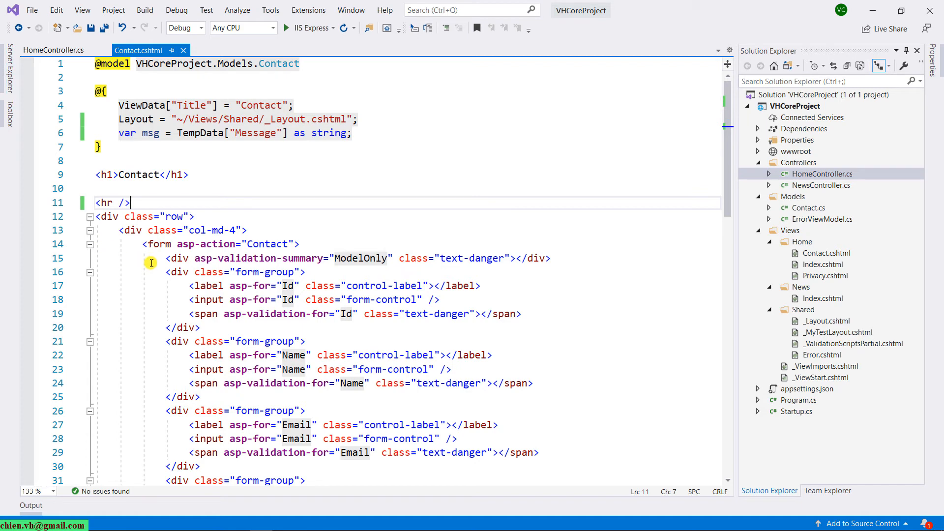
mouse_move(441, 190)
type("<div>")
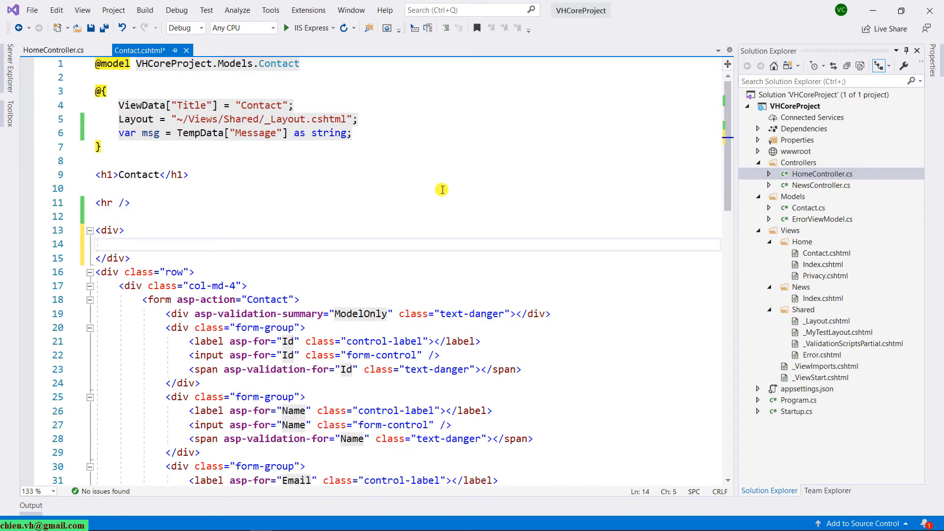
type("@")
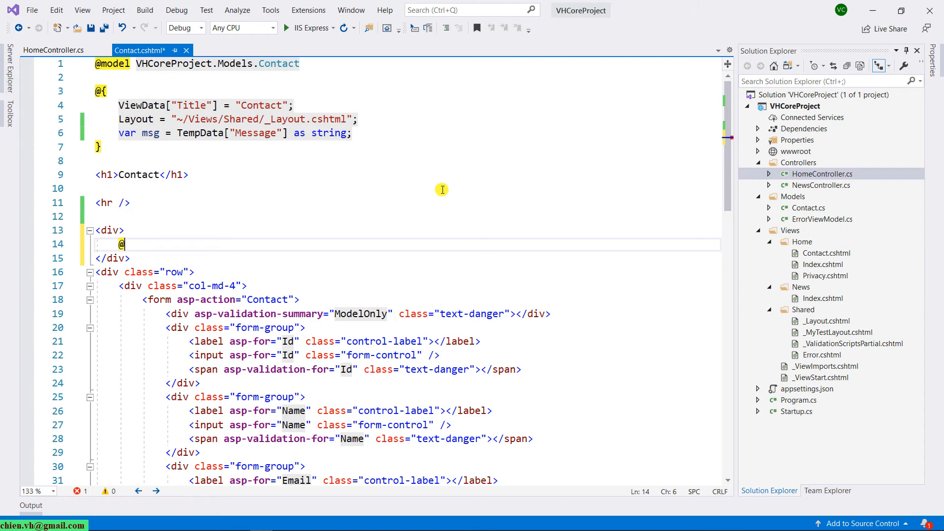
type("if(")
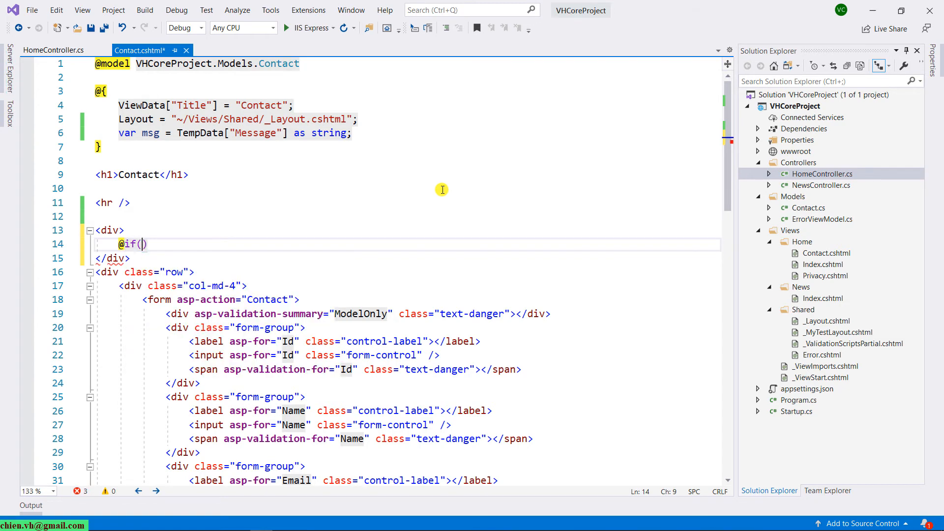
type("!string.IsNullOrEmpty(msg")
type("{")
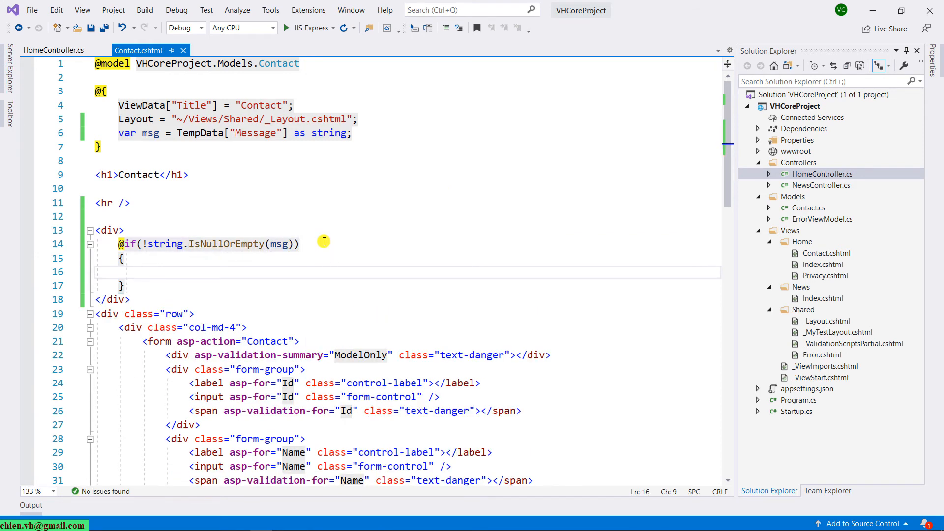
double_click(151, 133)
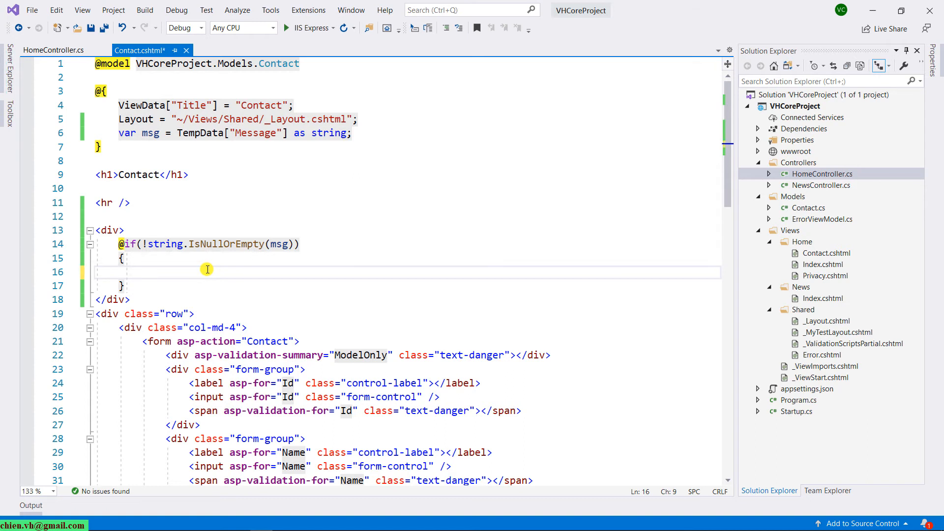
type("<")
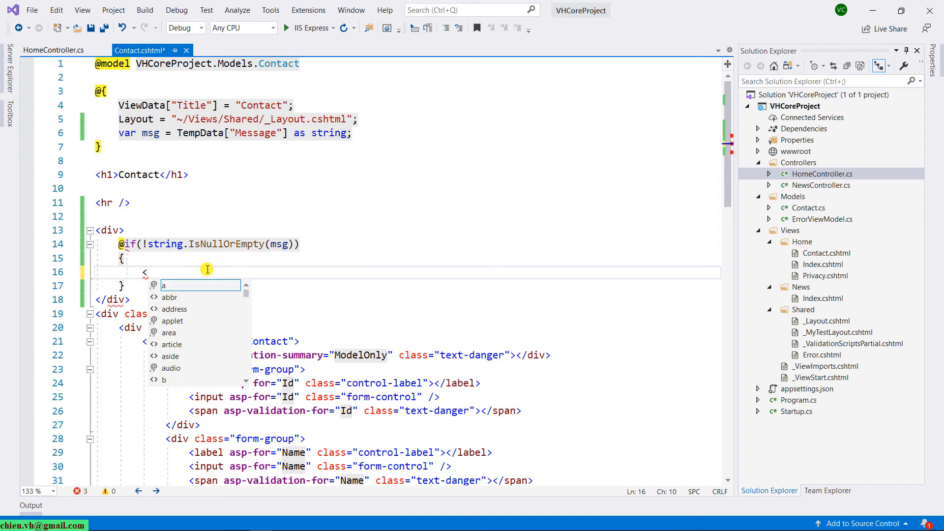
type("p>@</p>")
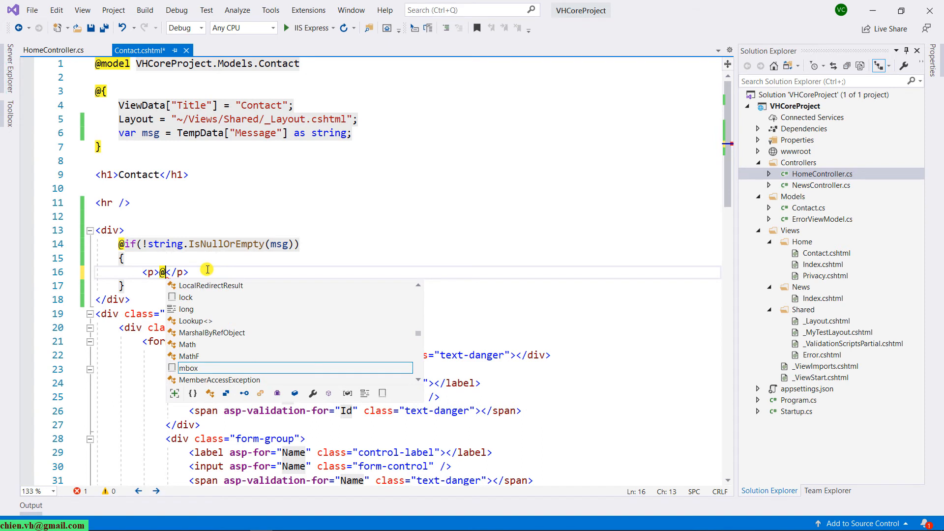
type("msg")
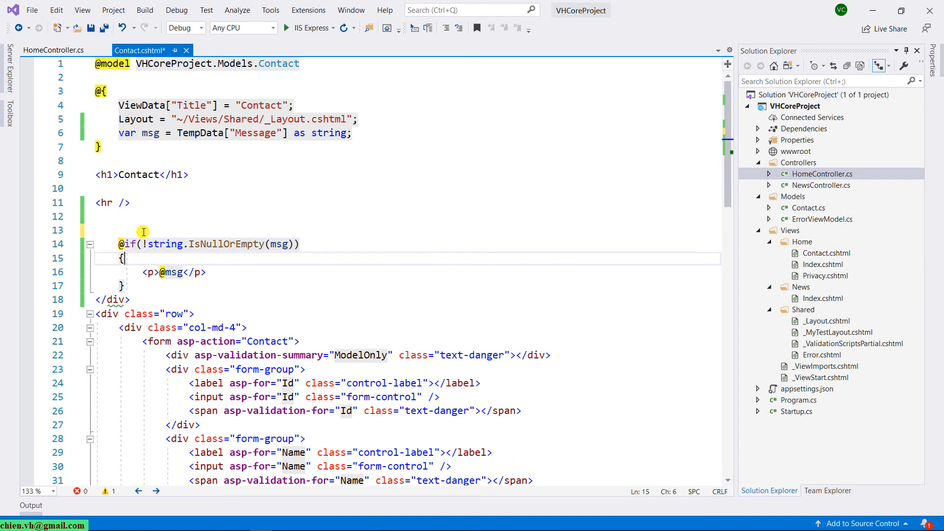
type("<div>")
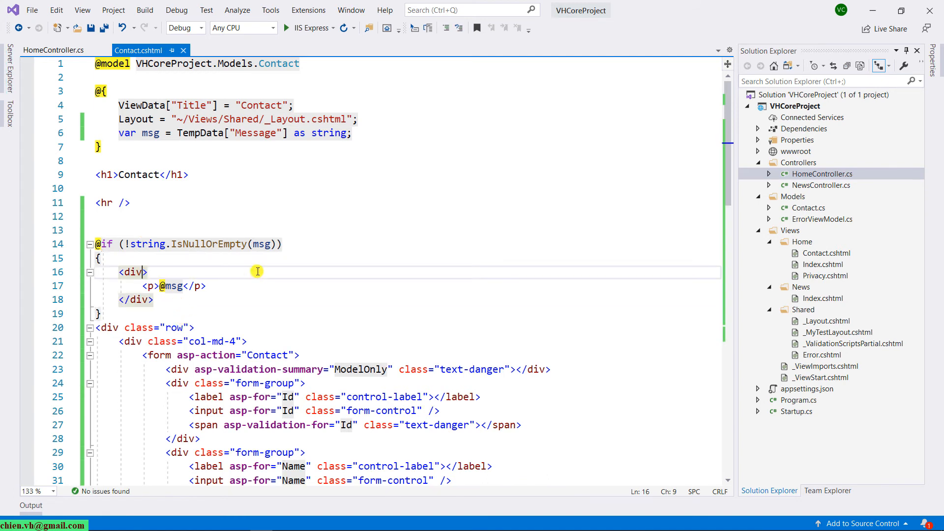
type("class=\"alert")
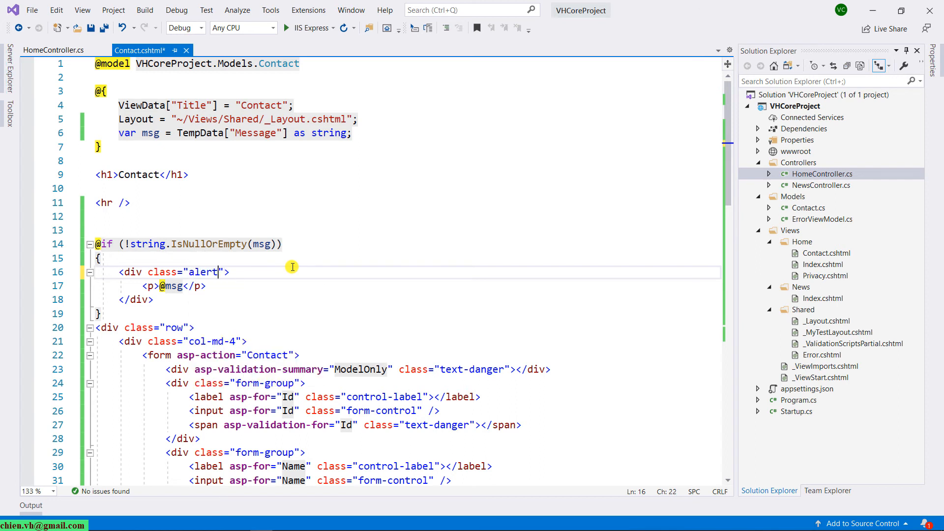
type("s")
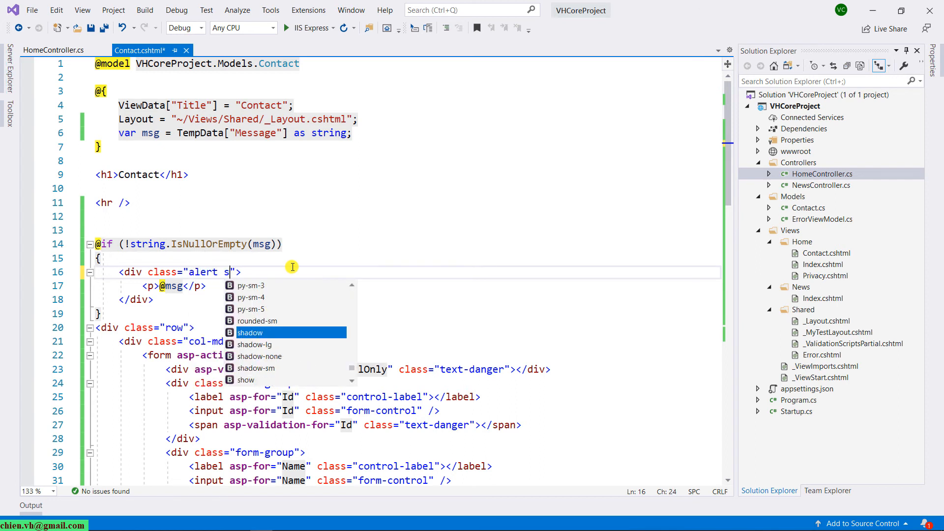
type("alert-succ")
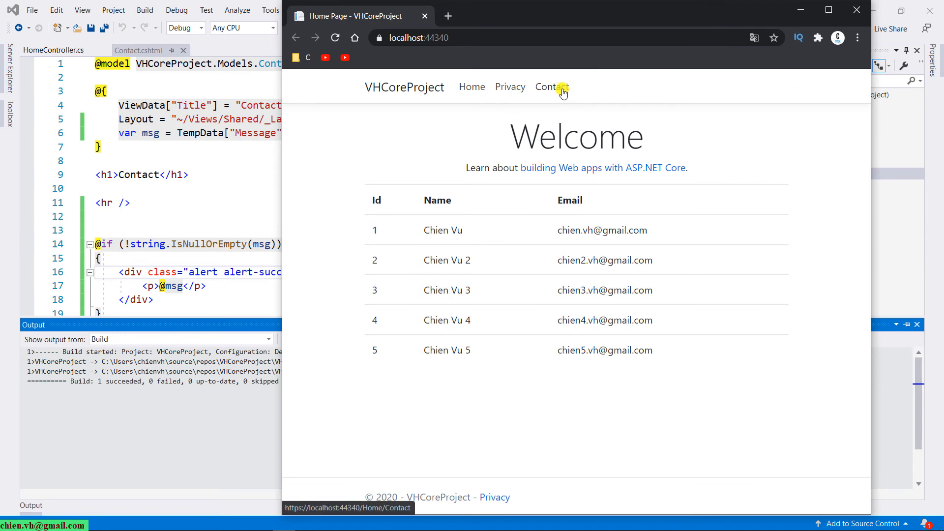
Submit the filled contact form to see the green thank-you alert above a cleared form.
left_click(549, 87)
type("Testing")
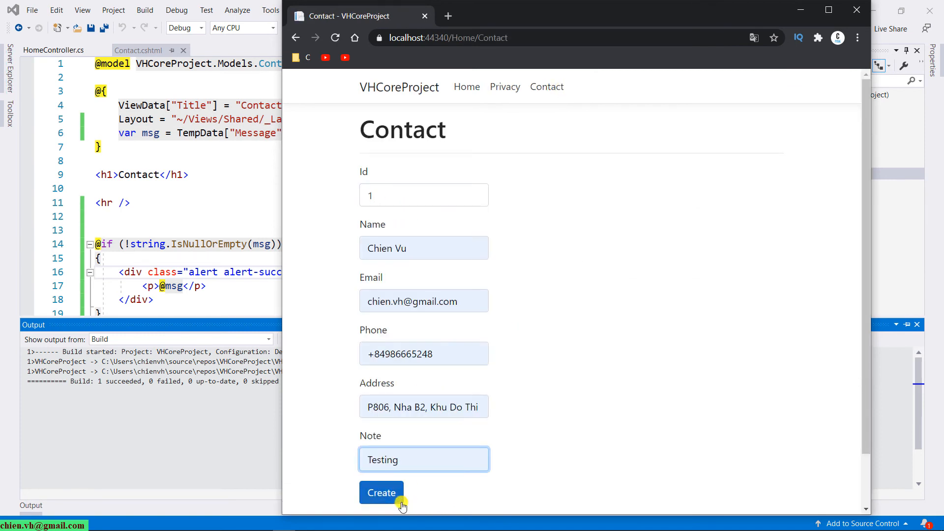
left_click(381, 493)
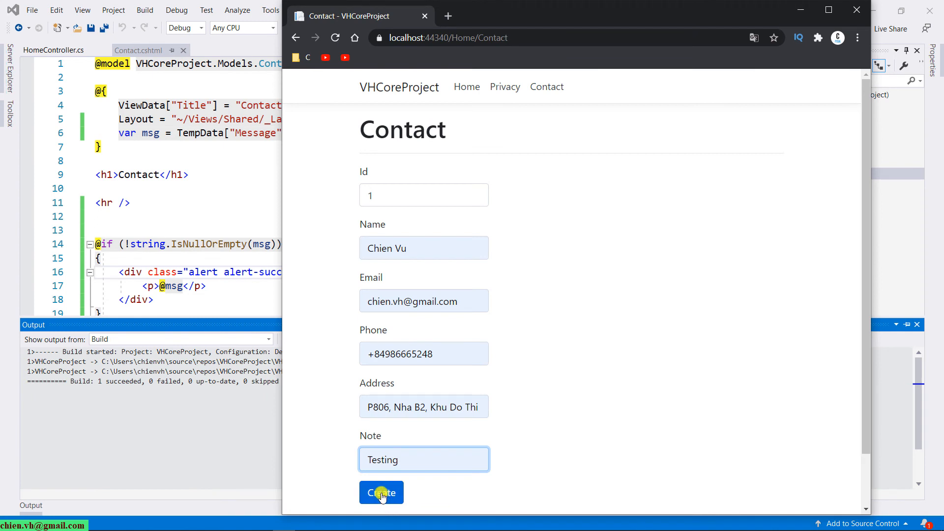
left_click(382, 493)
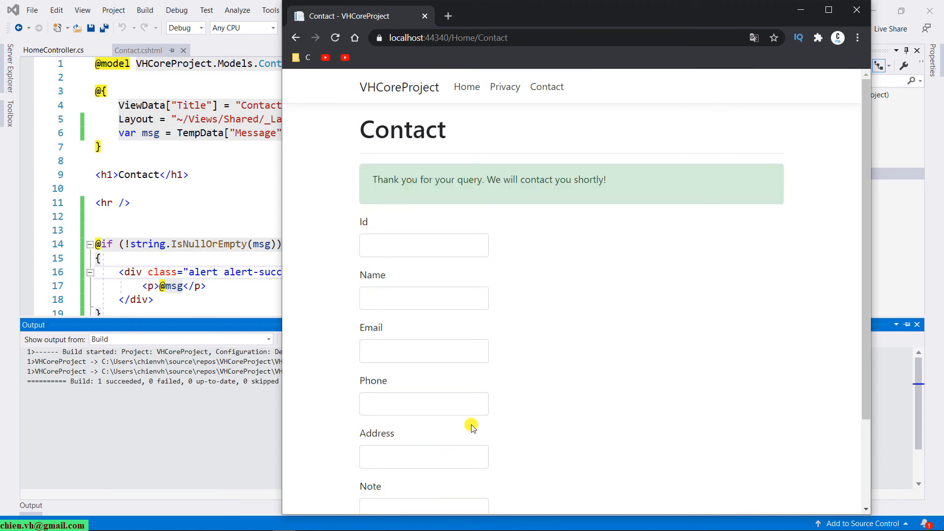
mouse_move(548, 332)
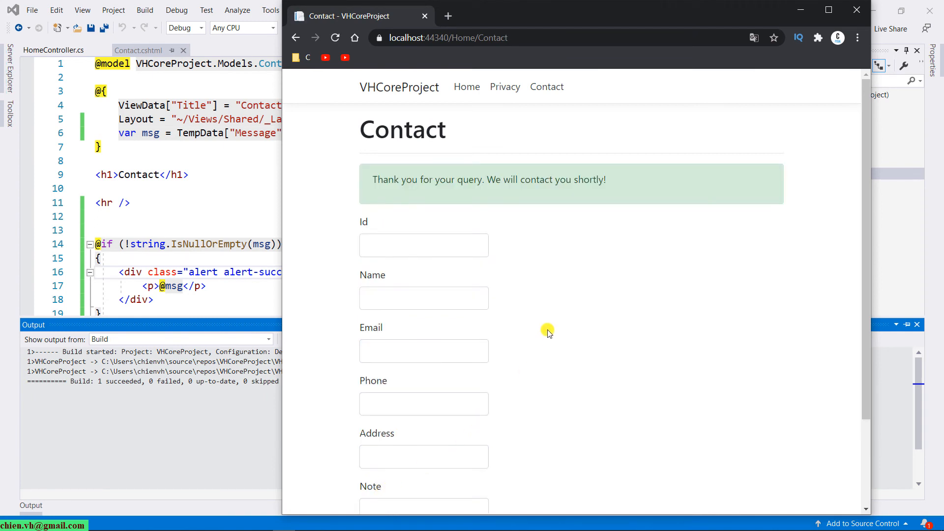
mouse_move(541, 330)
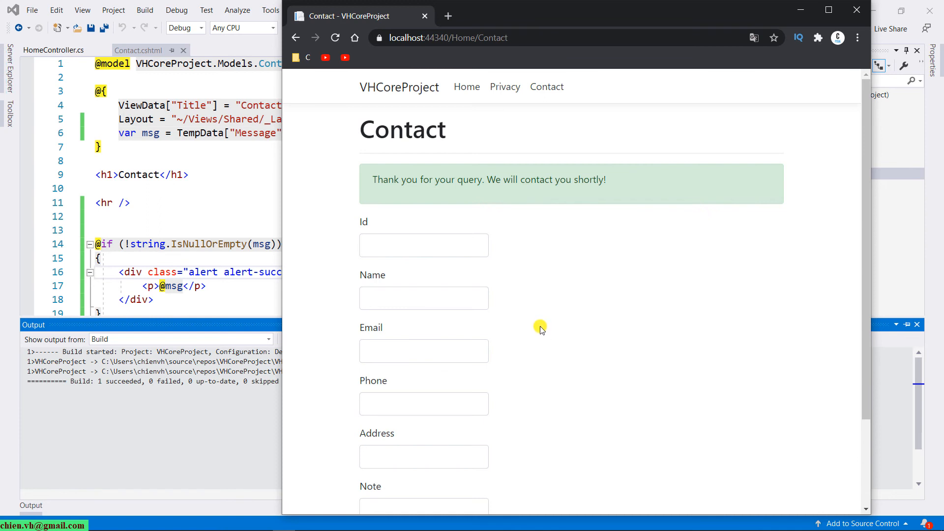
mouse_move(423, 181)
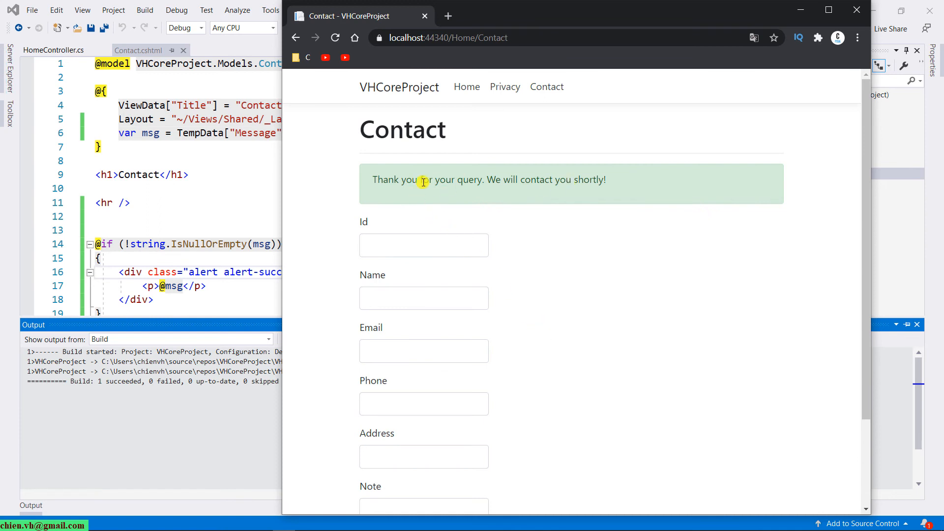
mouse_move(519, 269)
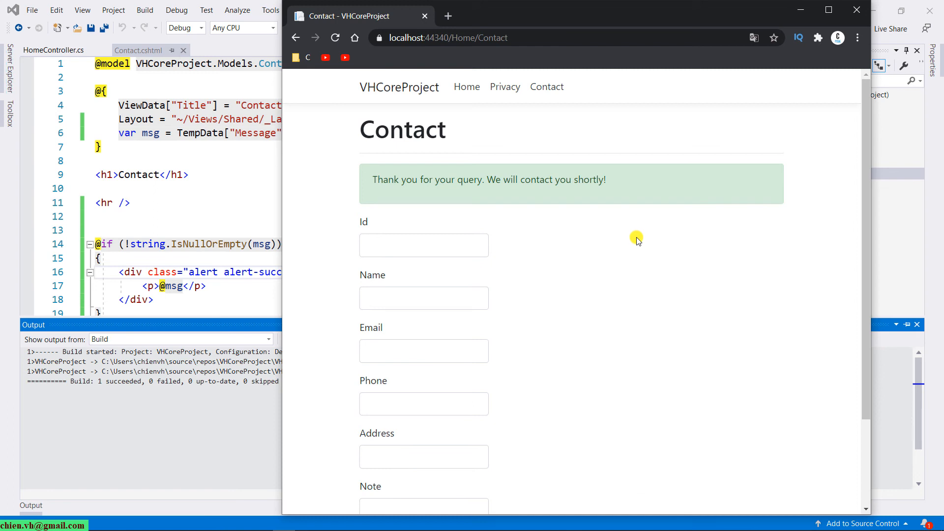
Submit the empty form again so red required-field errors appear with no thank-you alert.
scroll("down", 3)
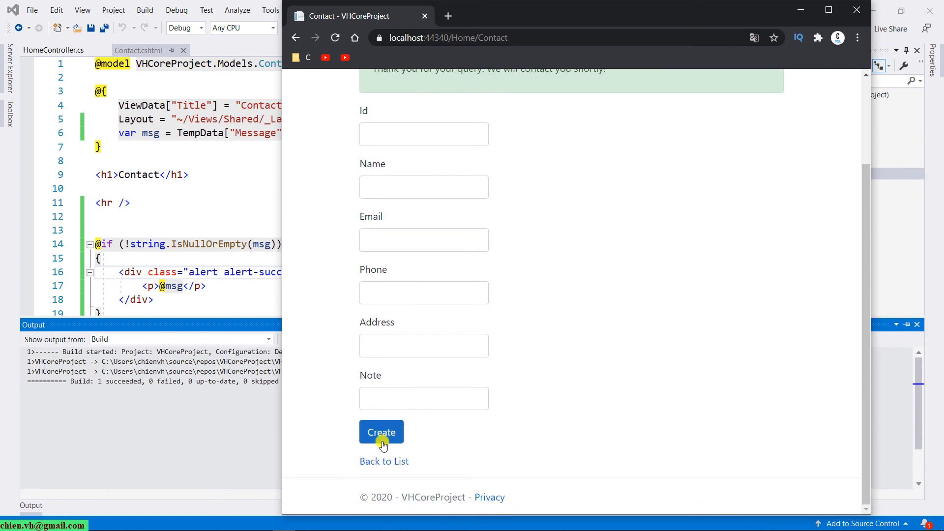
left_click(381, 432)
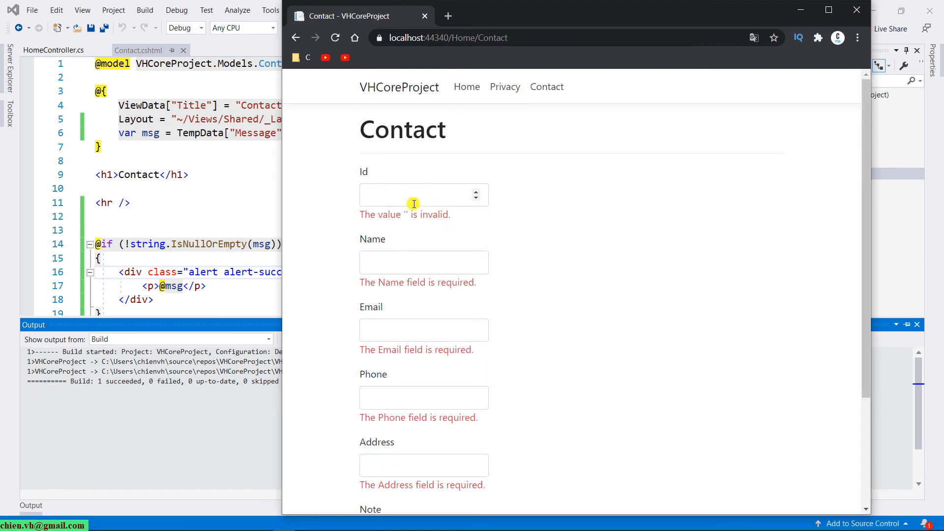
mouse_move(512, 234)
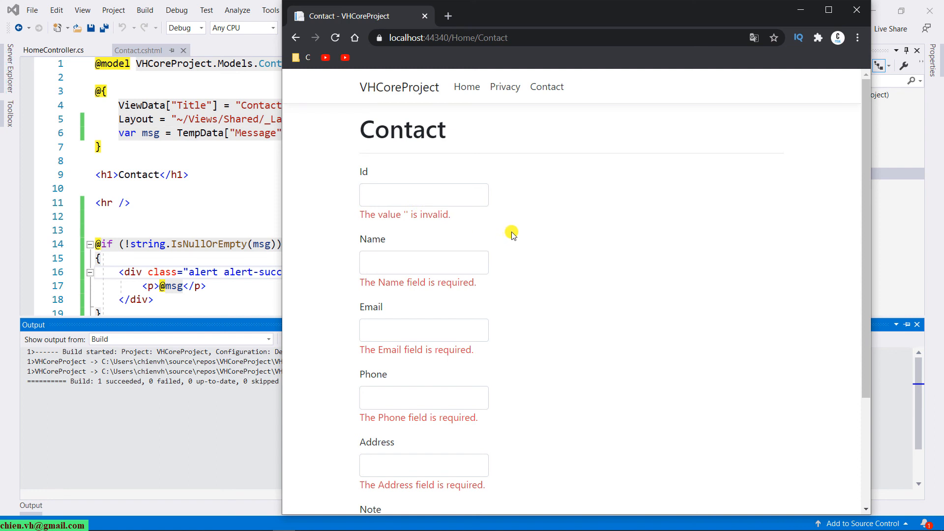
mouse_move(401, 156)
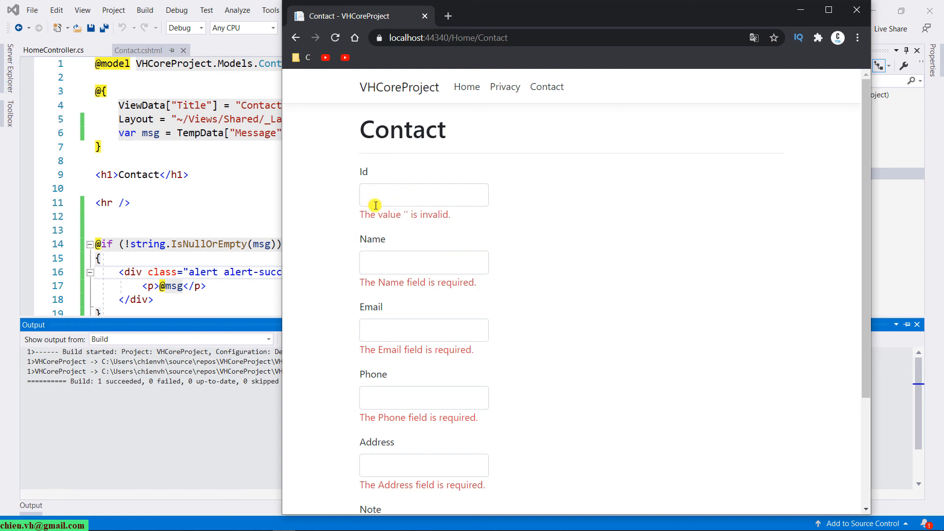
mouse_move(447, 224)
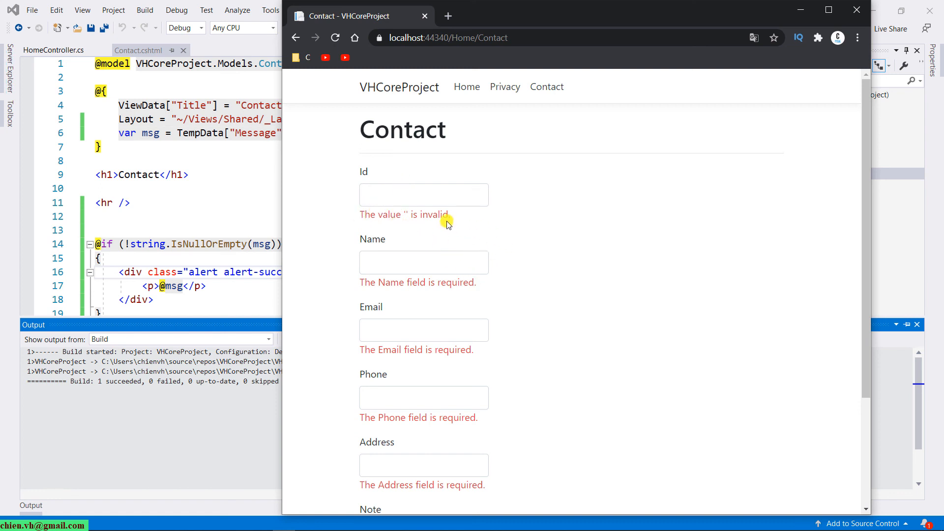
left_click(423, 194)
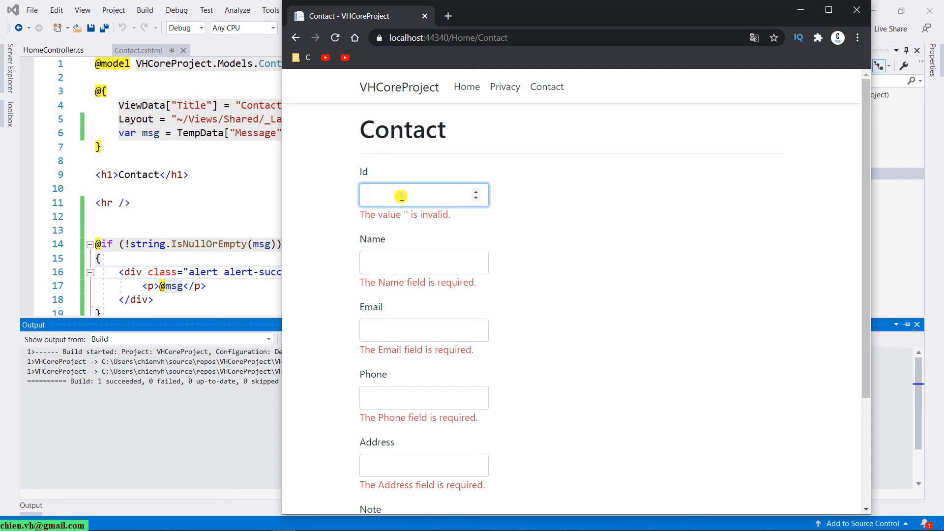